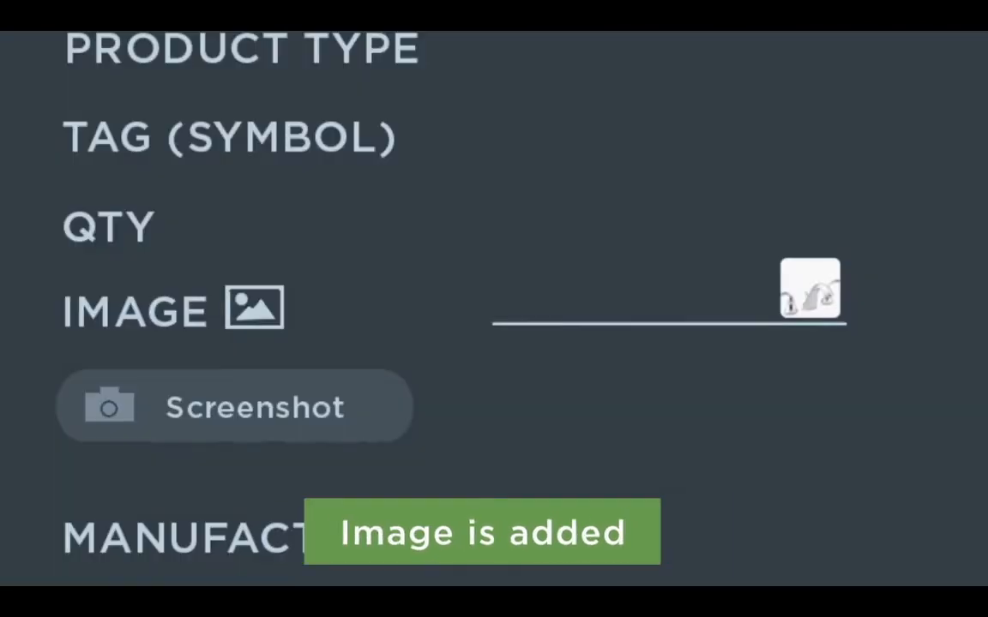
Clip the product image in the Web Clipper, then start picking documents under DOCS.
{"action": "scroll", "scroll_direction": "down", "scroll_amount": 3}
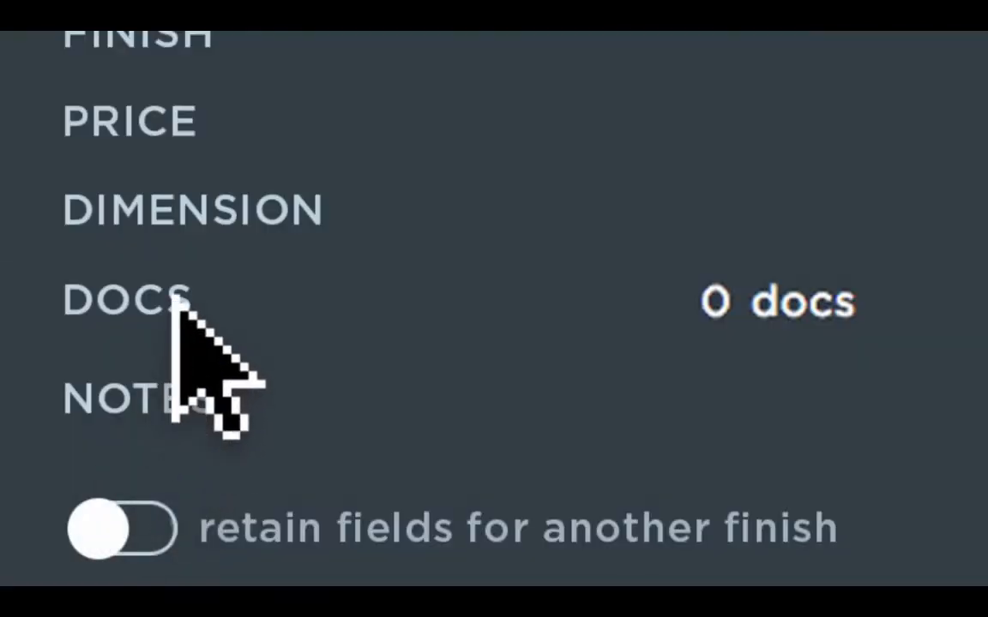
{"action": "left_click", "coordinate": [126, 301]}
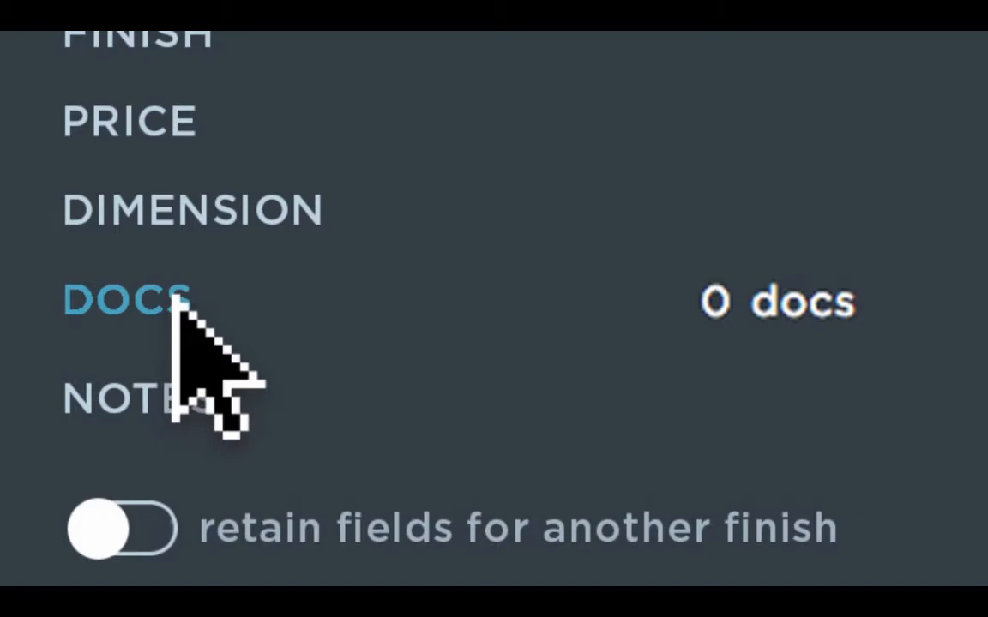
{"action": "left_click", "coordinate": [126, 300]}
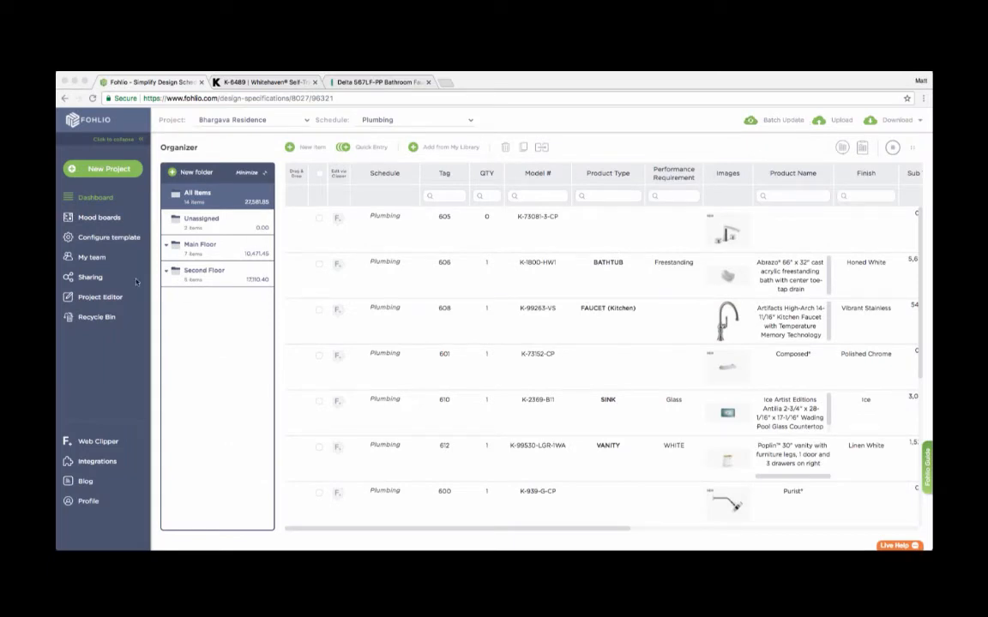
{"action": "mouse_move", "coordinate": [109, 444]}
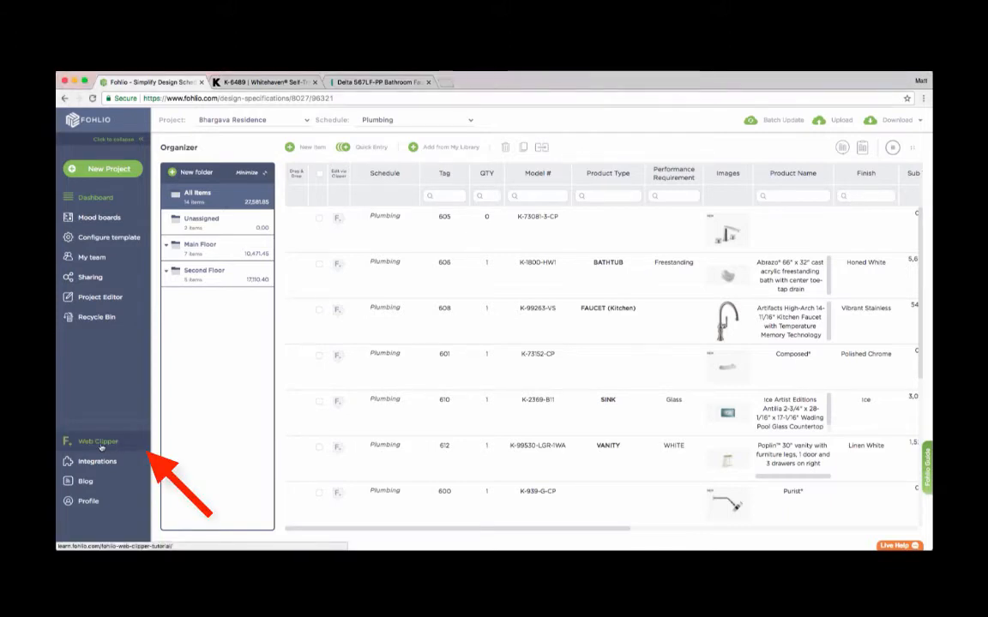
Open the Fohlio Web Clipper Tutorial page from the left sidebar.
{"action": "left_click", "coordinate": [98, 441]}
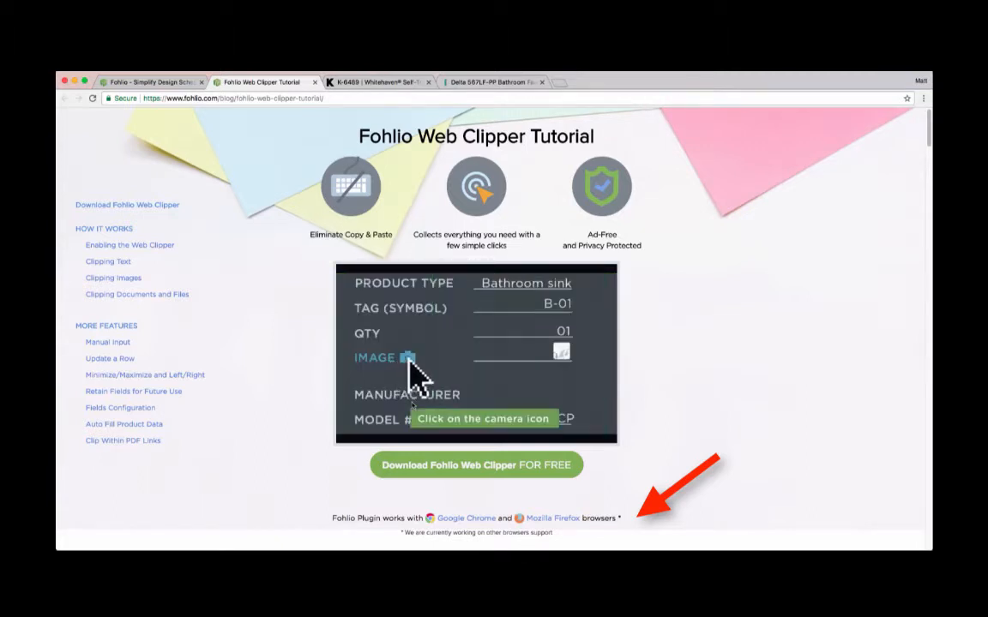
Follow 'Download Fohlio Web Clipper FOR FREE' to its Chrome Web Store listing.
{"action": "left_click", "coordinate": [409, 358]}
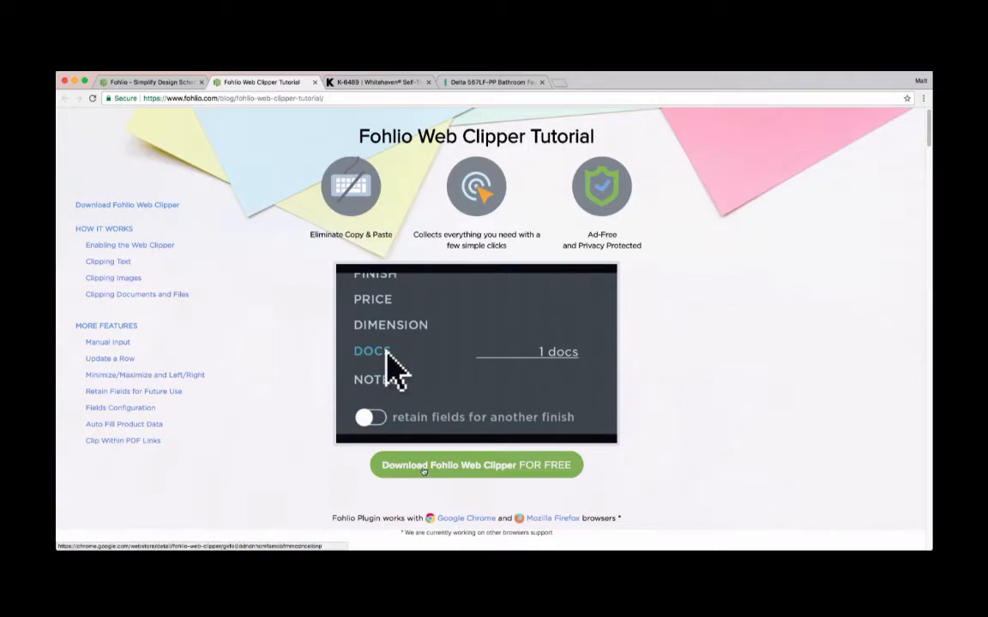
{"action": "left_click", "coordinate": [475, 465]}
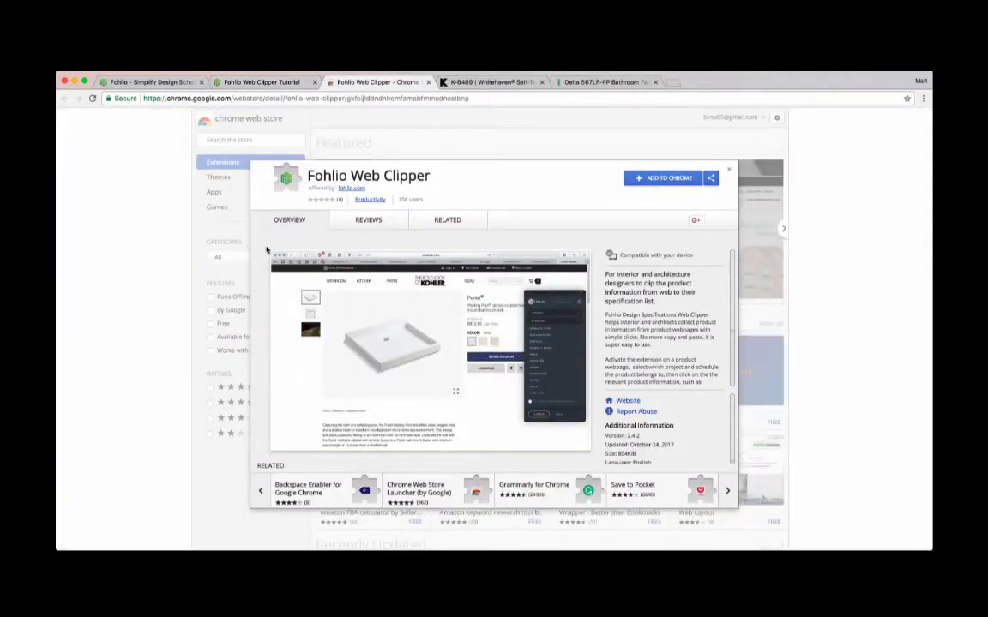
{"action": "mouse_move", "coordinate": [627, 211]}
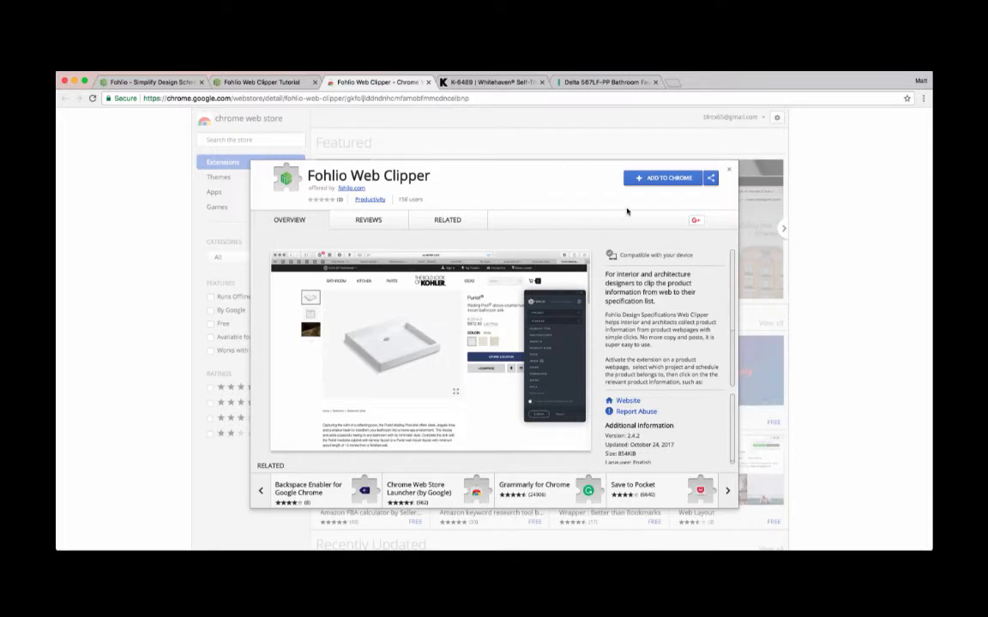
Add the Fohlio Web Clipper extension to Chrome and confirm the install.
{"action": "left_click", "coordinate": [669, 178]}
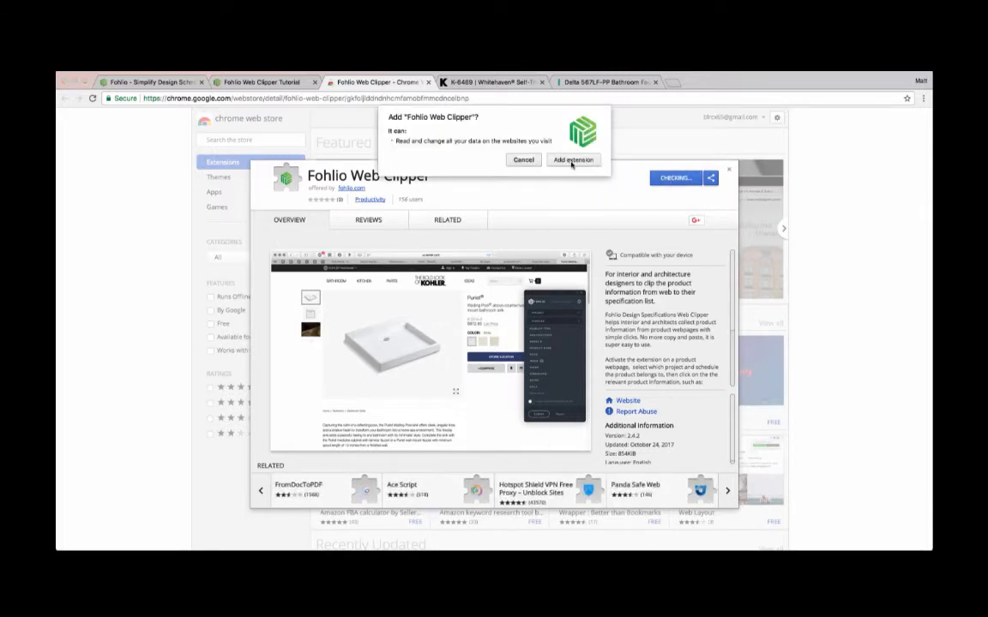
{"action": "left_click", "coordinate": [573, 159]}
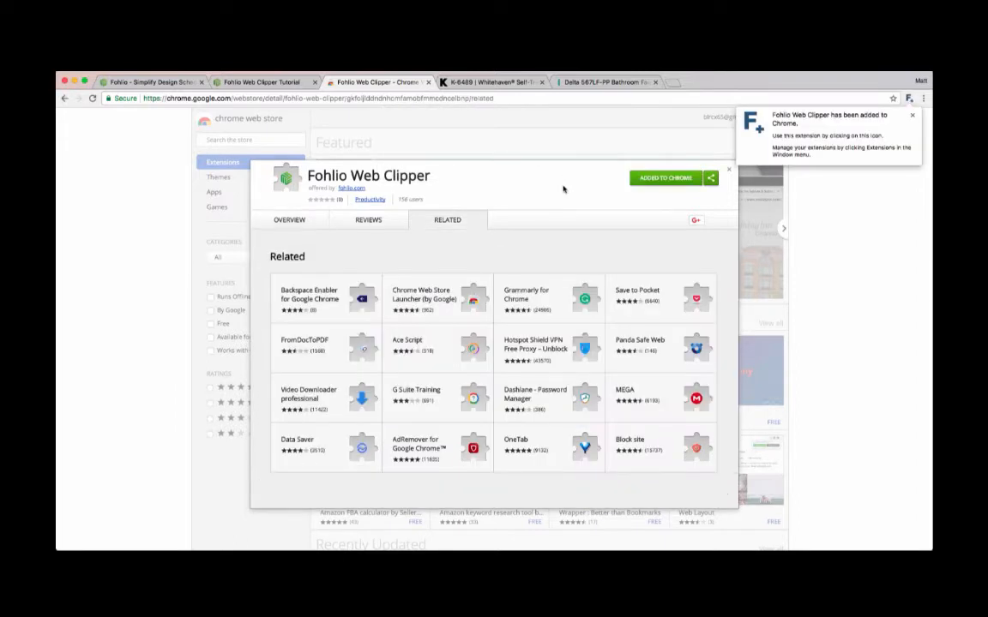
{"action": "mouse_move", "coordinate": [902, 90]}
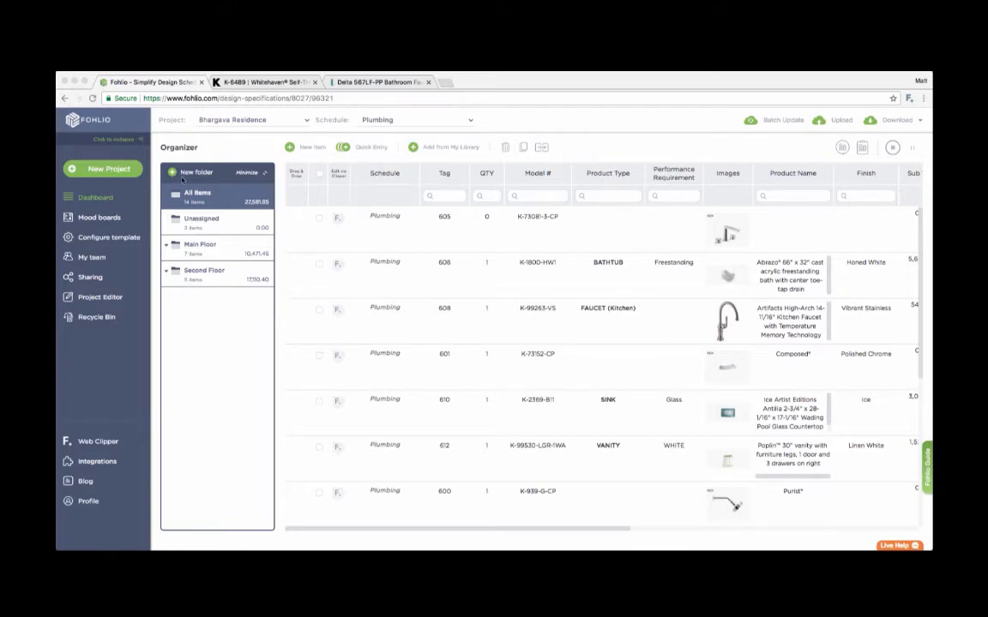
Create a Third Floor folder with a Master Bedroom subfolder.
{"action": "left_click", "coordinate": [196, 172]}
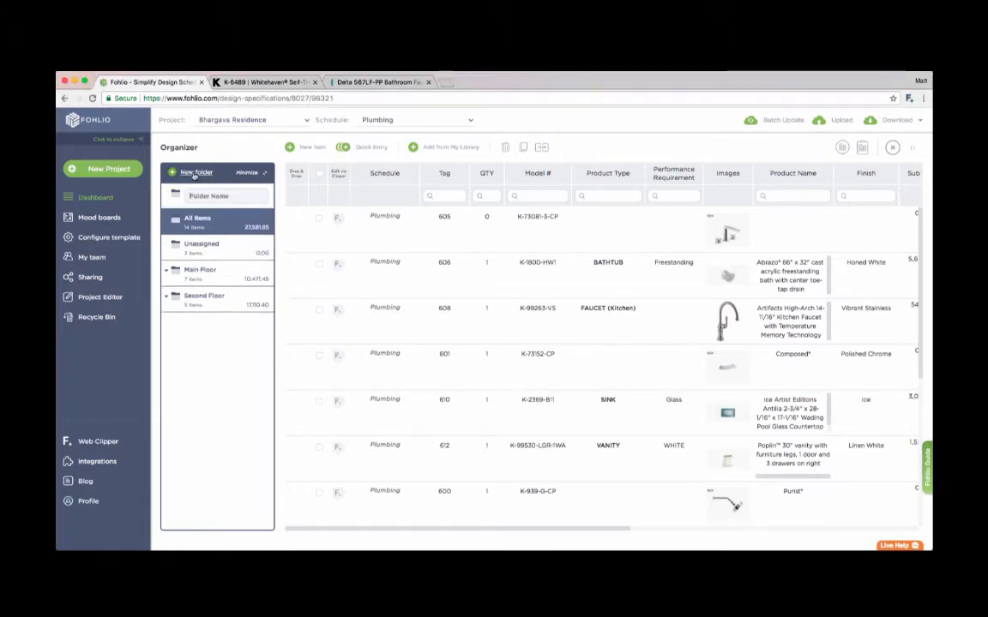
{"action": "type", "text": "Third Floor"}
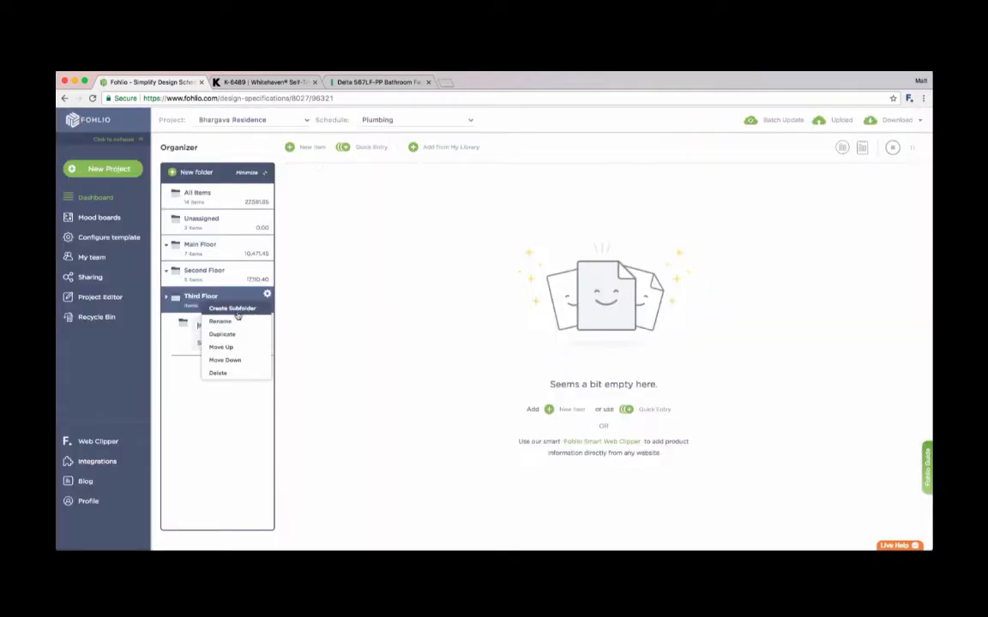
{"action": "left_click", "coordinate": [231, 308]}
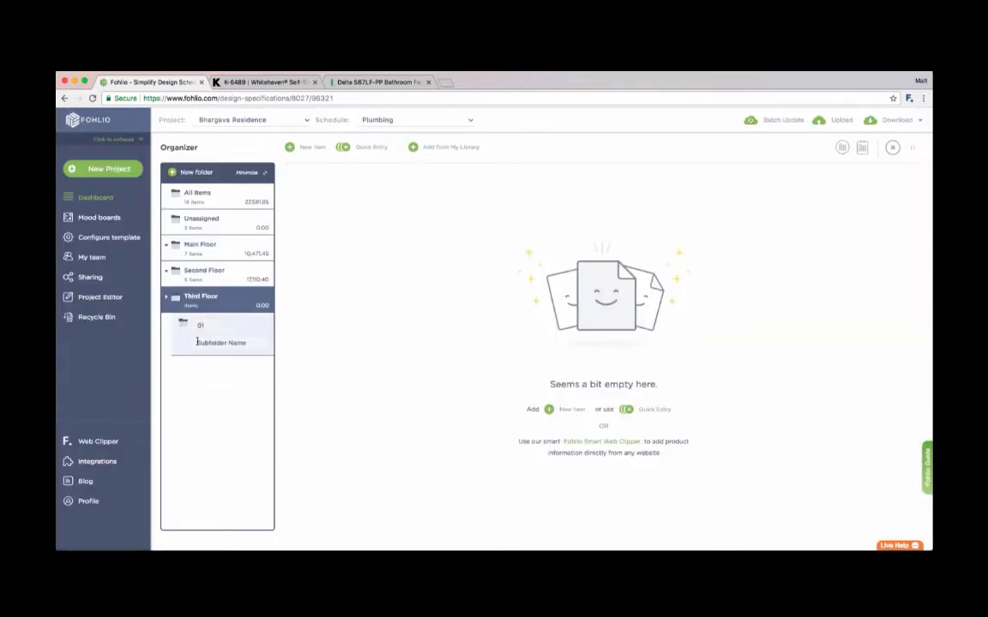
{"action": "type", "text": "Master Bedroom"}
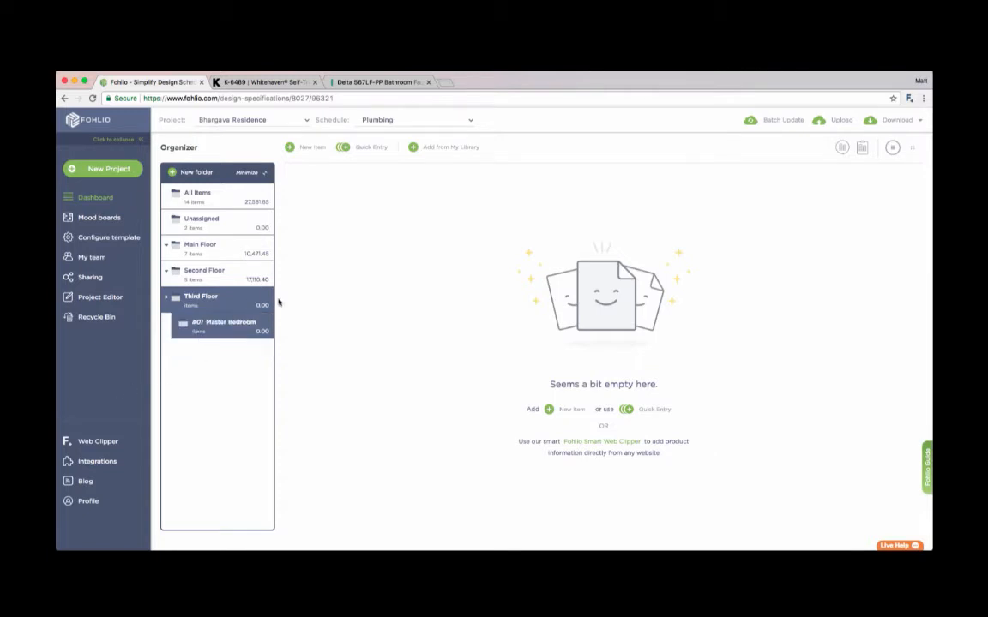
Add a Master Kitchen subfolder under Third Floor and open a room subfolder.
{"action": "left_click", "coordinate": [267, 296]}
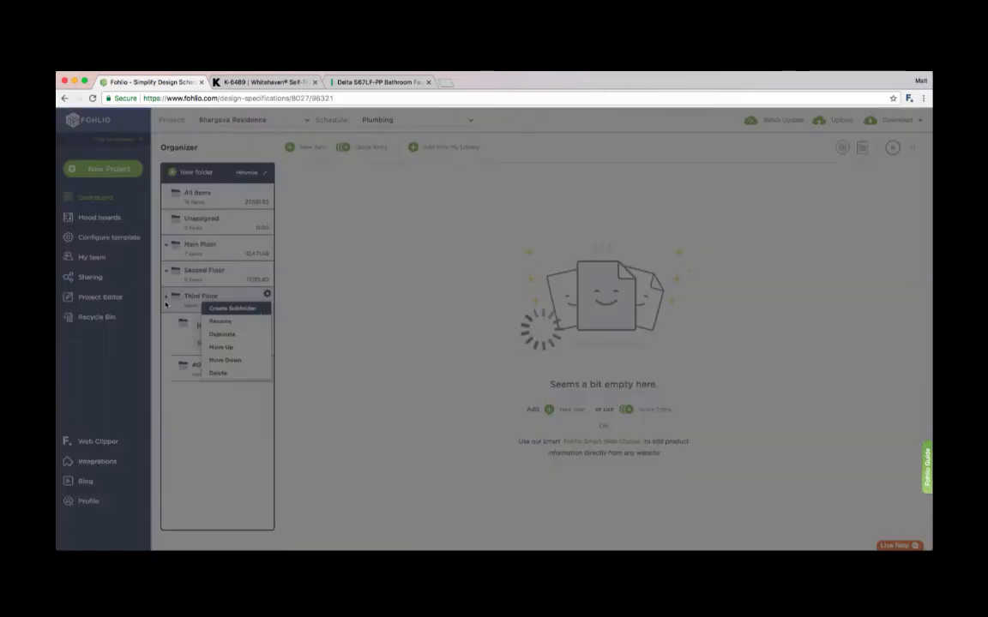
{"action": "left_click", "coordinate": [232, 308]}
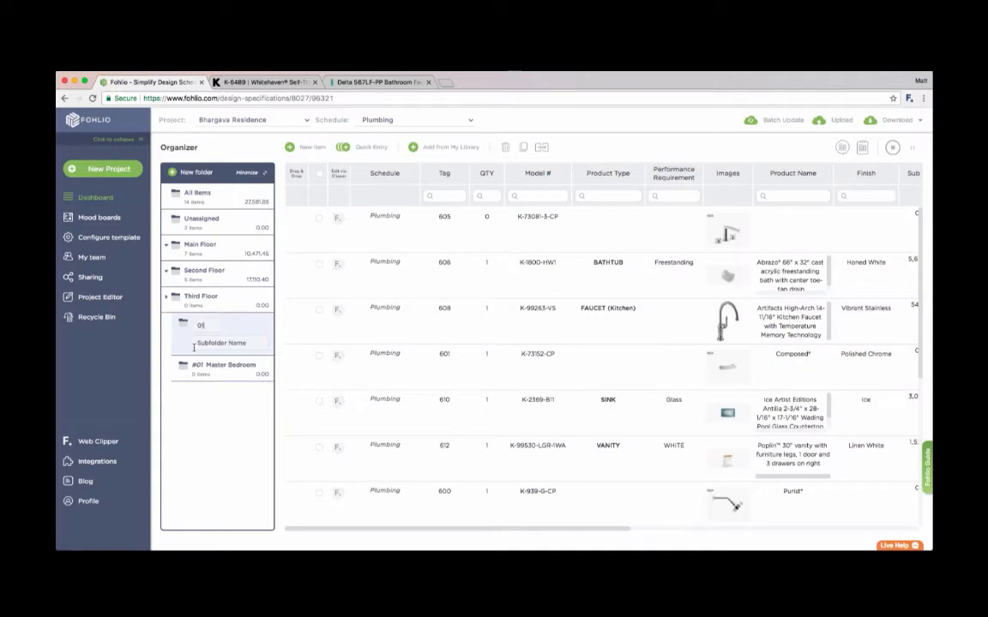
{"action": "type", "text": "Ki"}
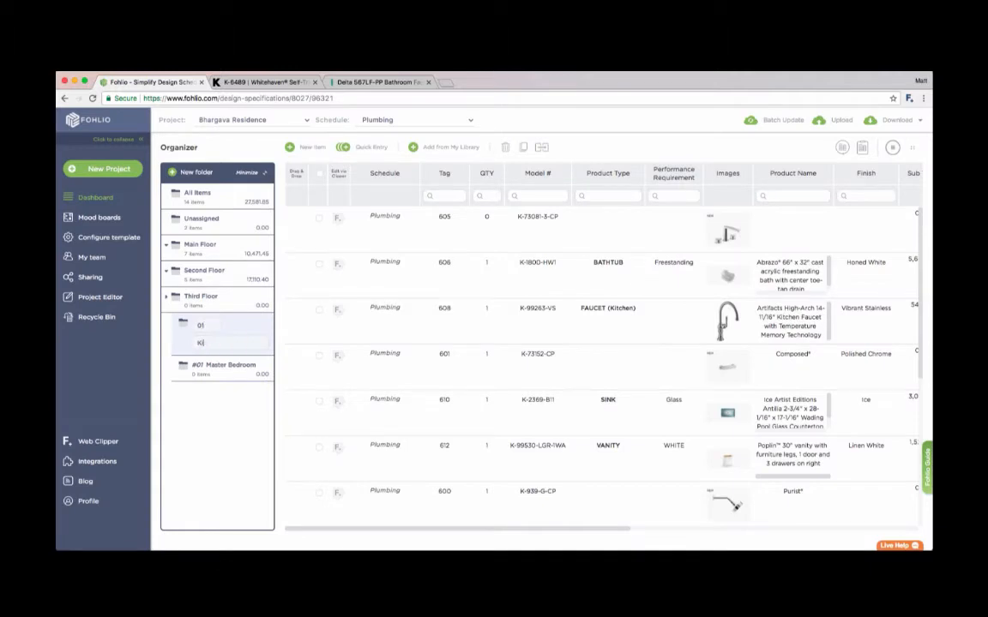
{"action": "type", "text": "Master Kitchen"}
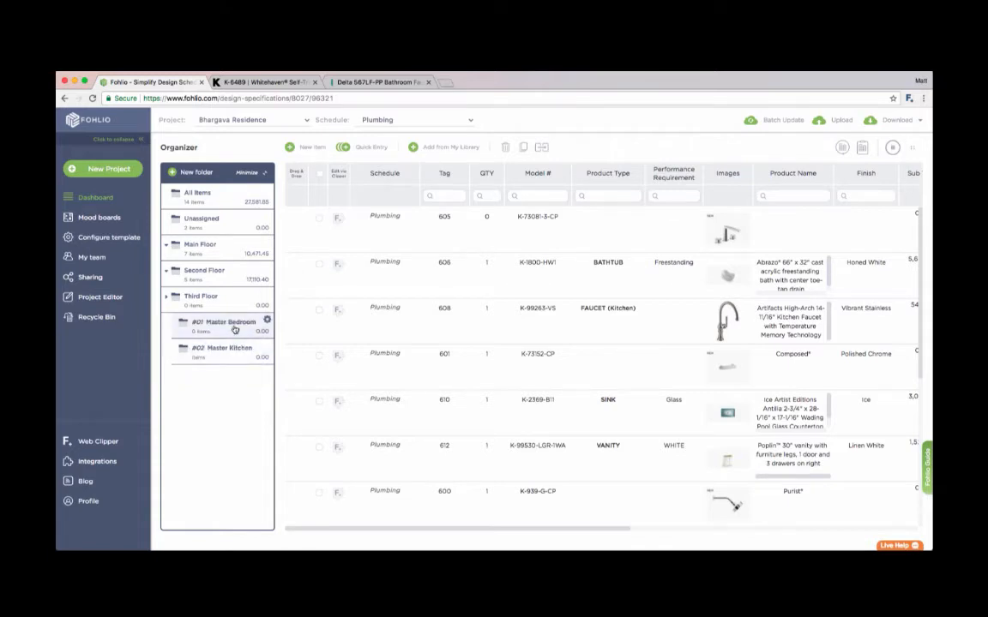
{"action": "left_click", "coordinate": [222, 347]}
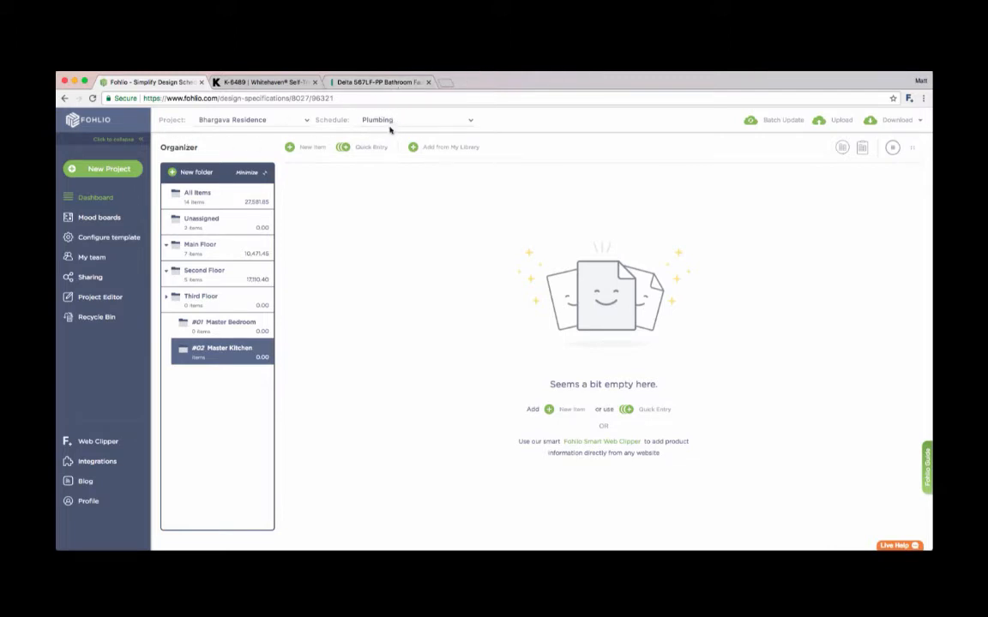
Quick-enter FAUCET, KITCHEN SINK, Disco Ball and Espresso Machine items into Master Kitchen.
{"action": "left_click", "coordinate": [371, 147]}
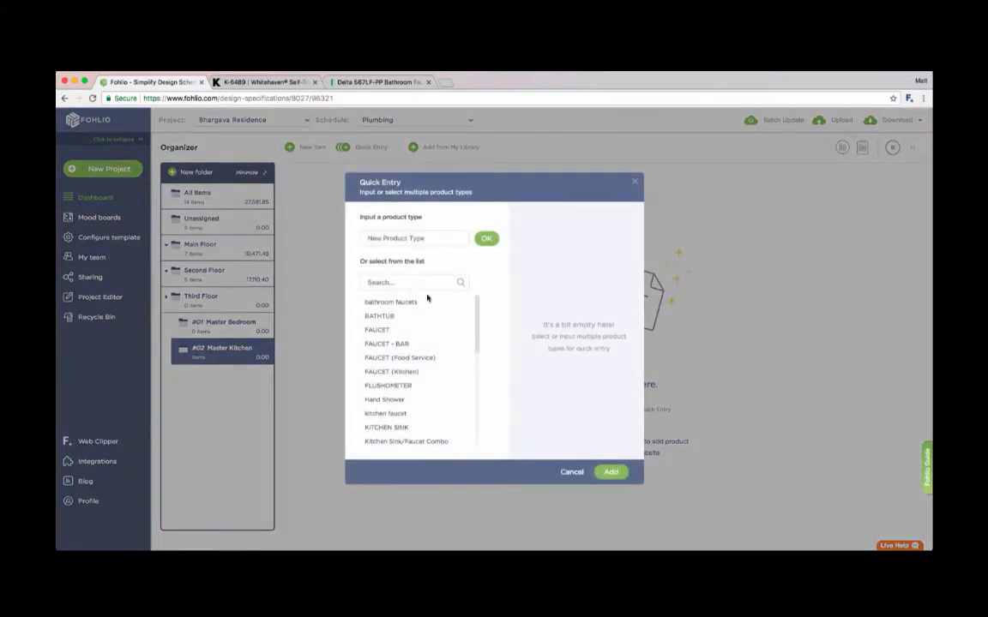
{"action": "mouse_move", "coordinate": [341, 286]}
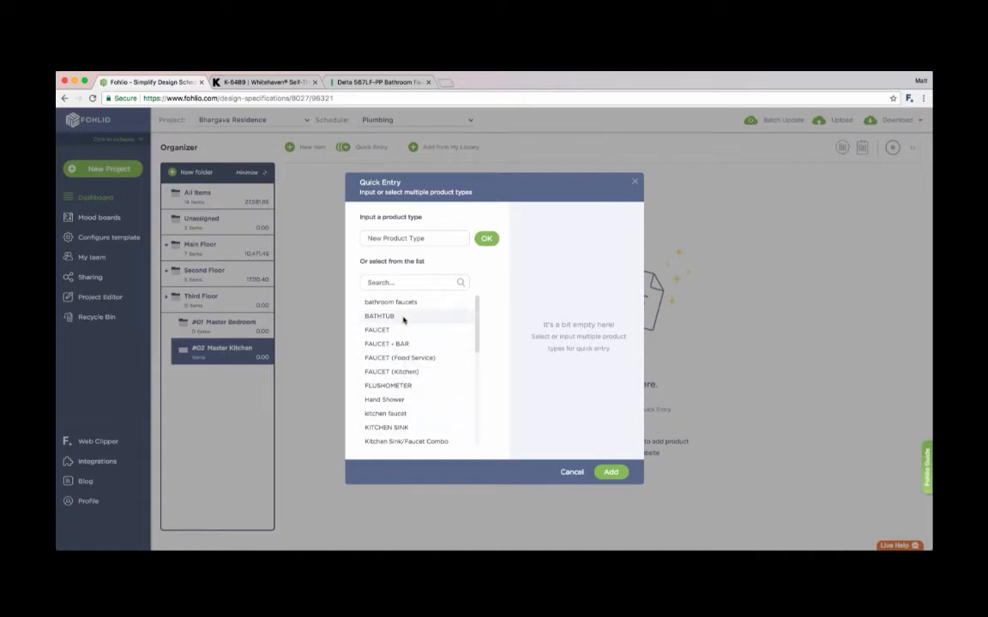
{"action": "left_click", "coordinate": [376, 330]}
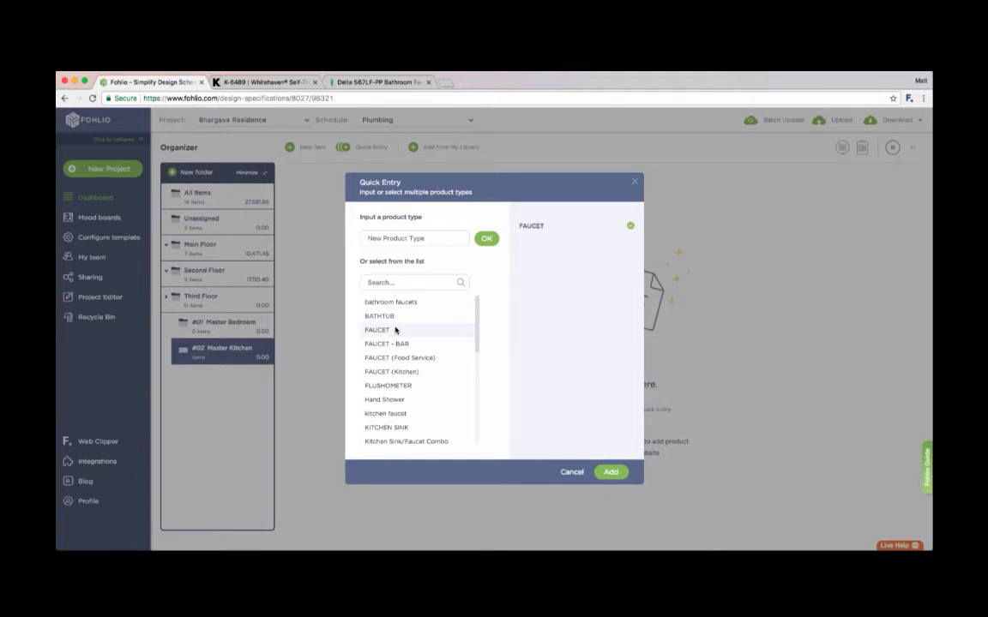
{"action": "left_click", "coordinate": [386, 427]}
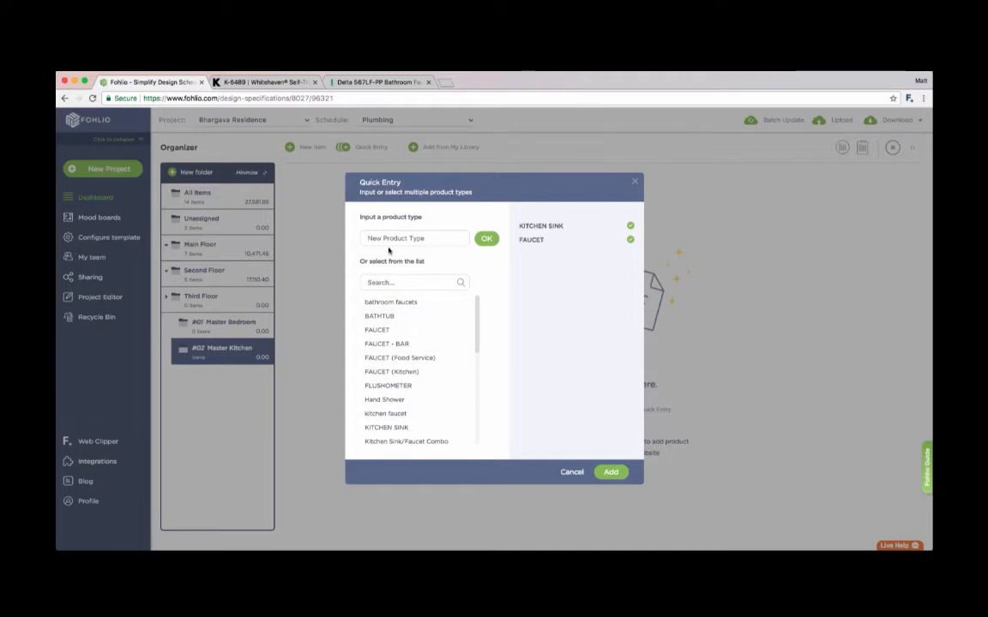
{"action": "type", "text": "Disco"}
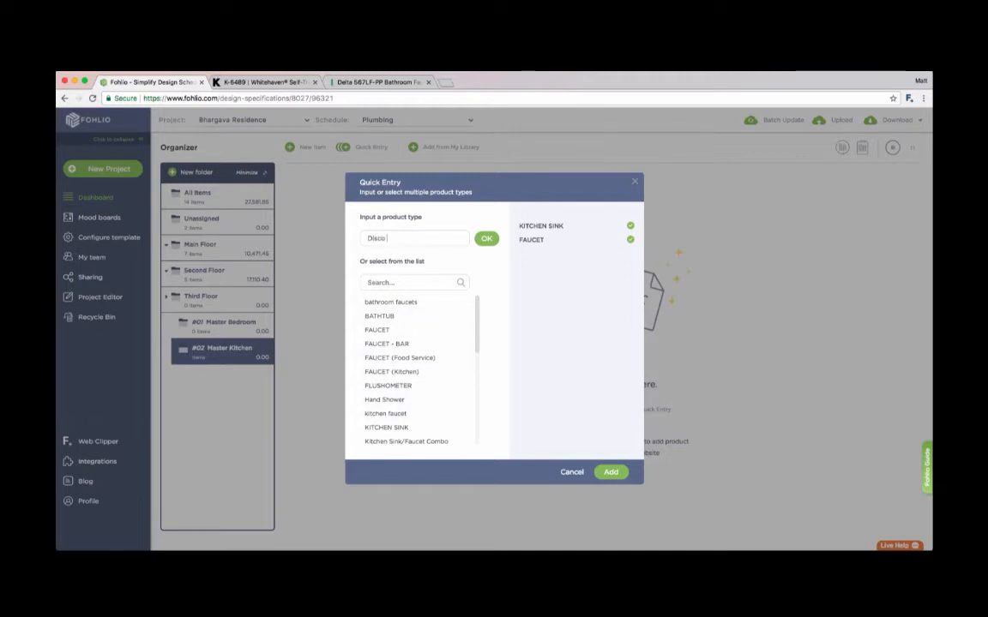
{"action": "left_click", "coordinate": [486, 238]}
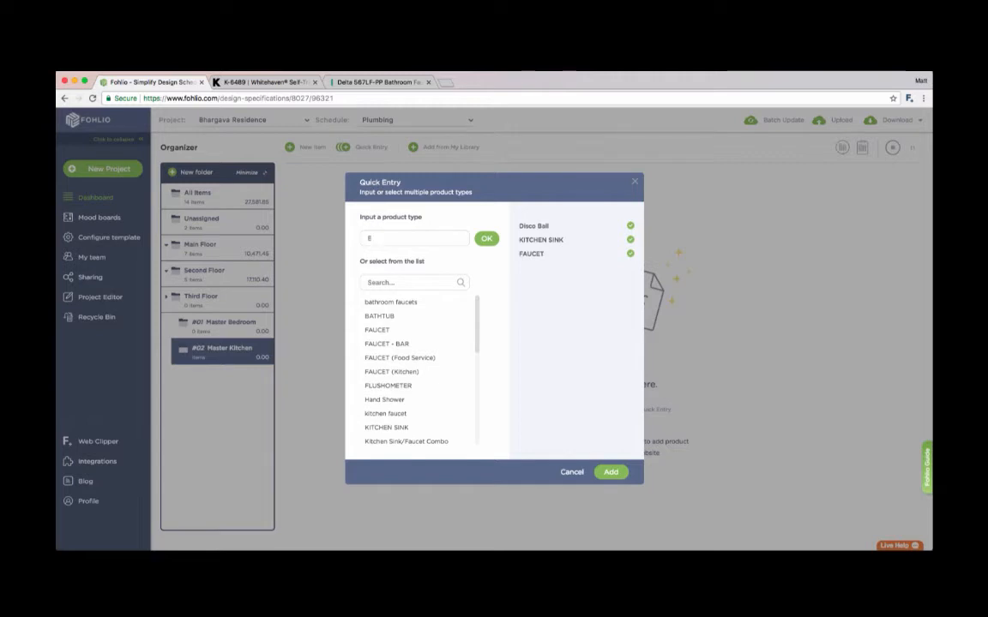
{"action": "type", "text": "Espresso"}
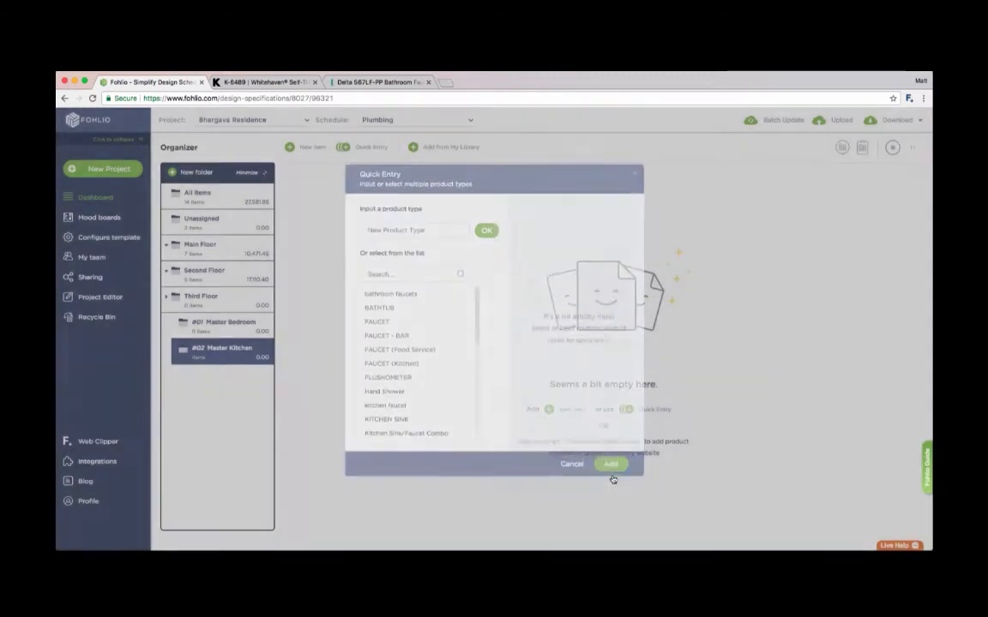
{"action": "left_click", "coordinate": [610, 464]}
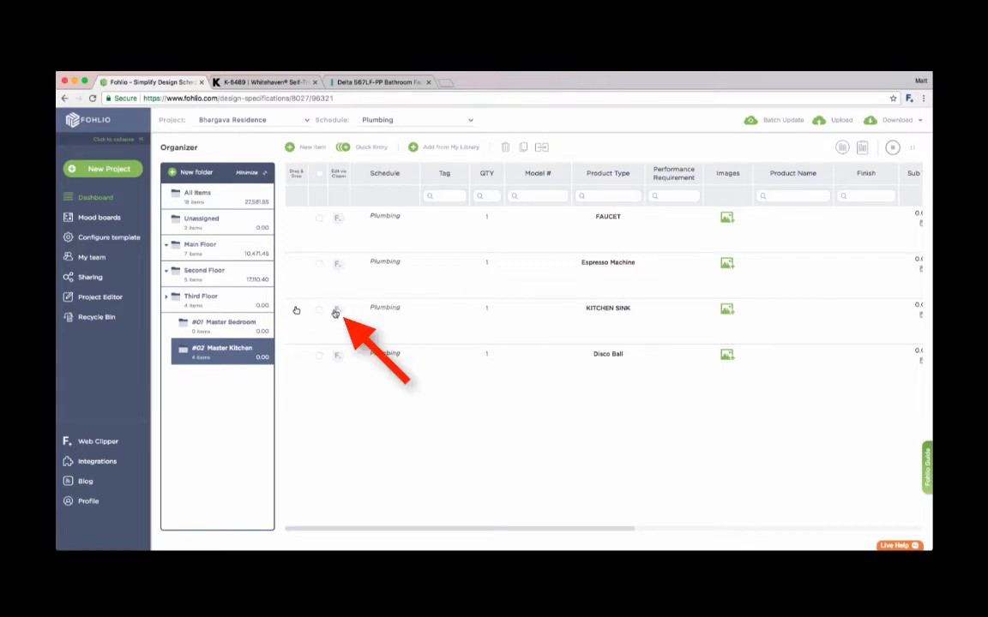
Set the KITCHEN SINK row to Edit via Clipper and switch to the Kohler sink page.
{"action": "left_click", "coordinate": [336, 311]}
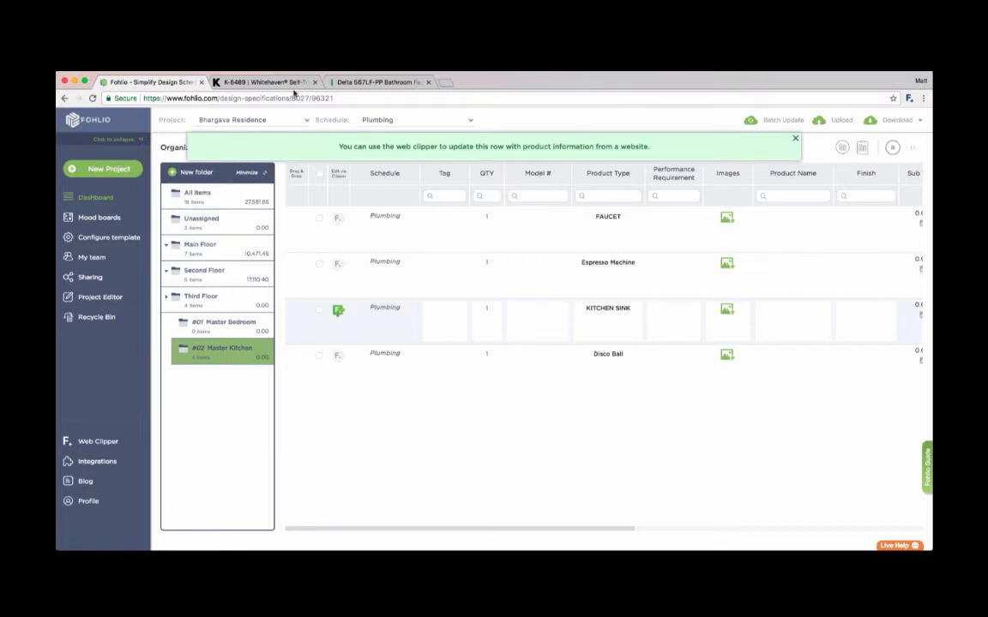
{"action": "left_click", "coordinate": [261, 81]}
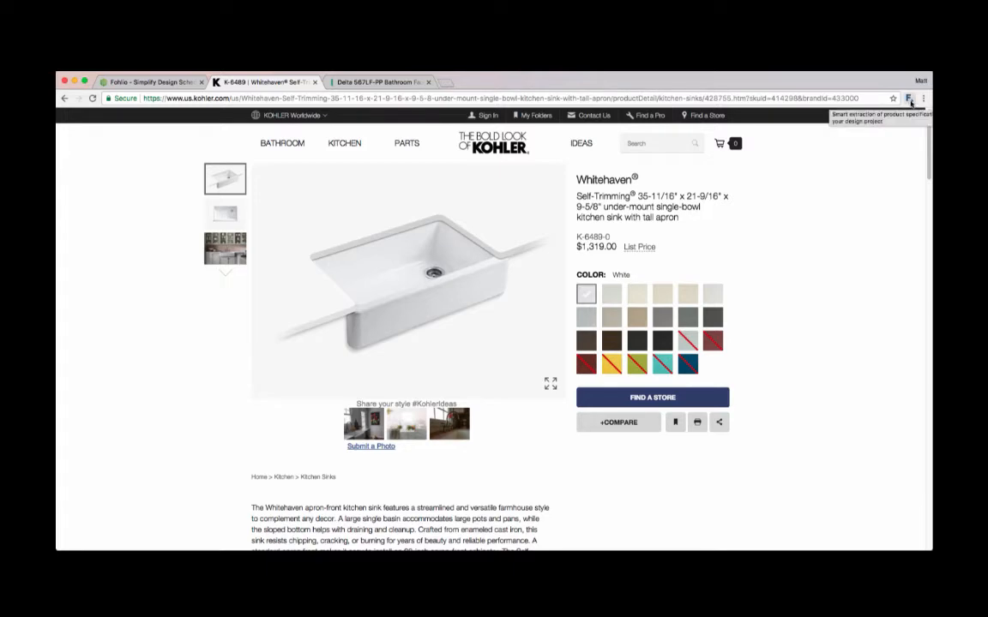
Launch the Fohlio Web Clipper on the Whitehaven page and accept the reload.
{"action": "left_click", "coordinate": [908, 98]}
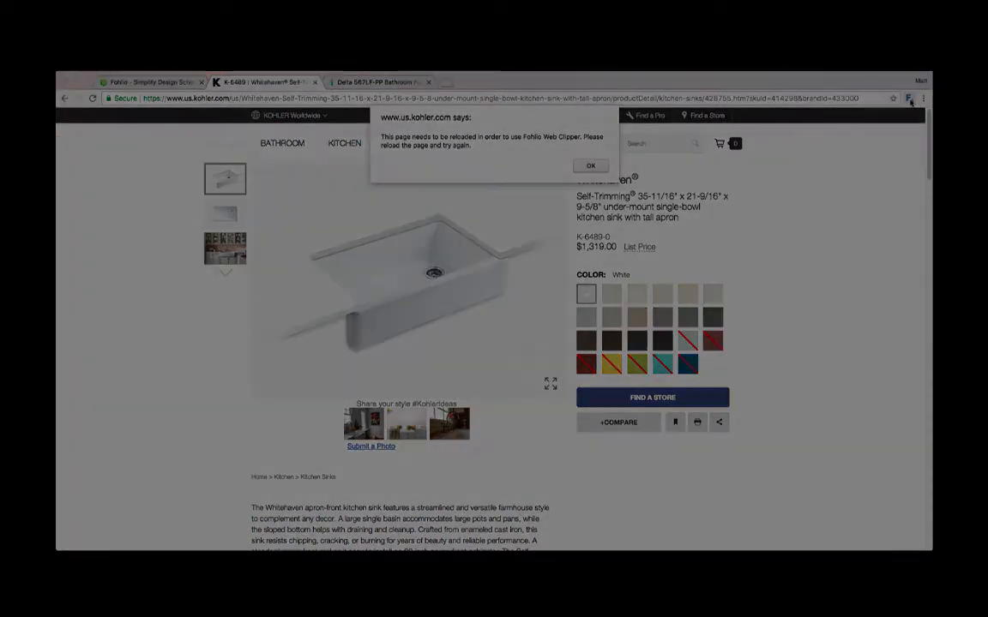
{"action": "left_click", "coordinate": [591, 166]}
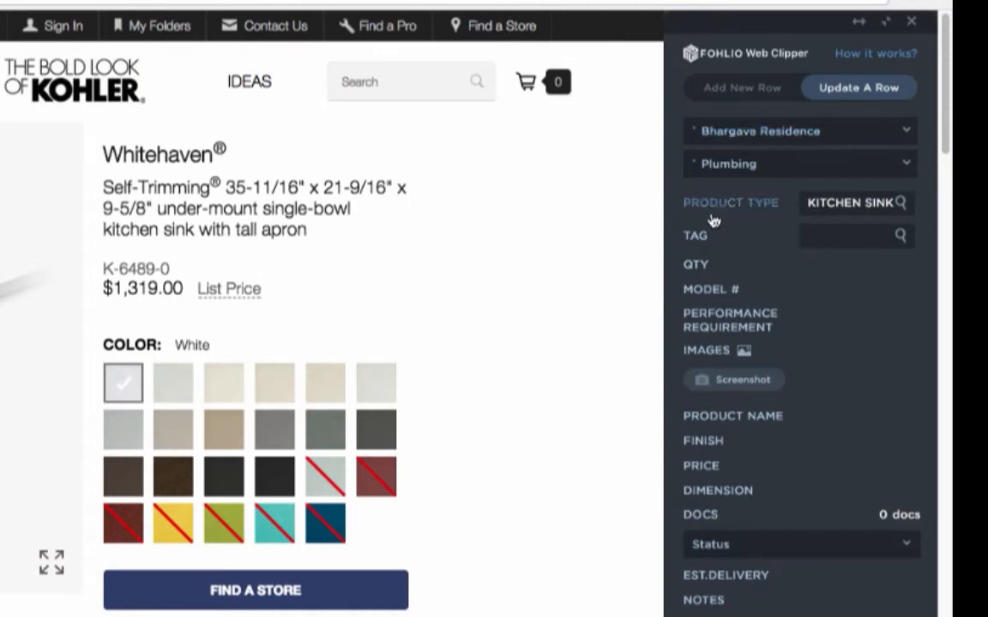
{"action": "mouse_move", "coordinate": [531, 302]}
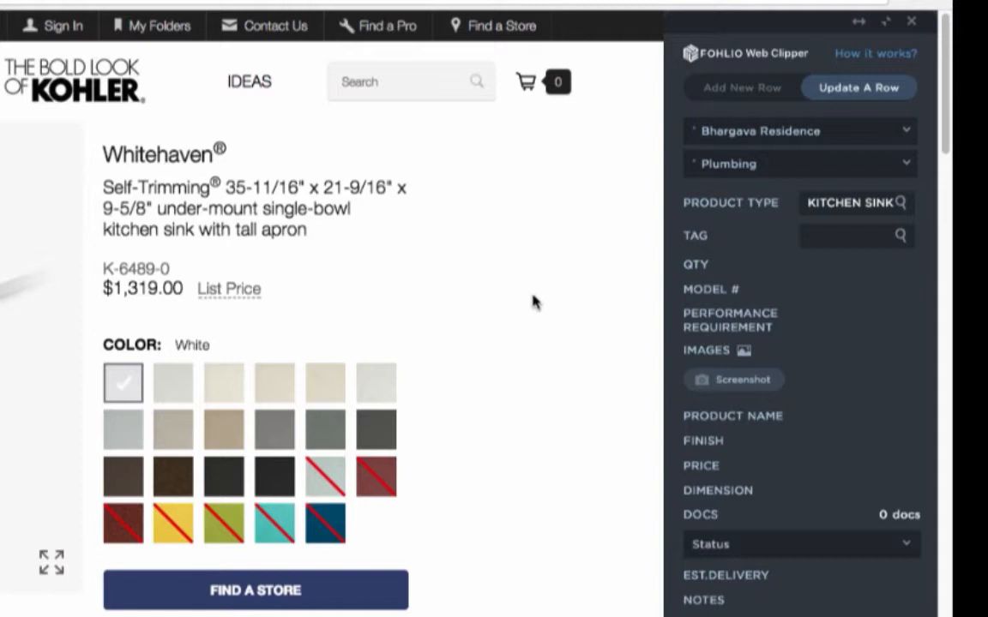
{"action": "mouse_move", "coordinate": [692, 439]}
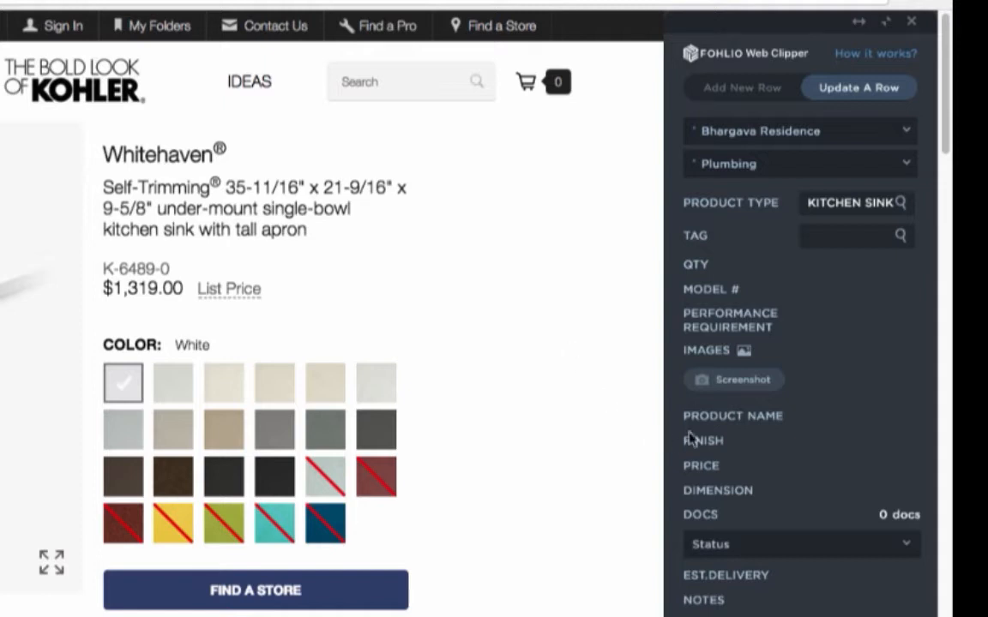
{"action": "mouse_move", "coordinate": [755, 426]}
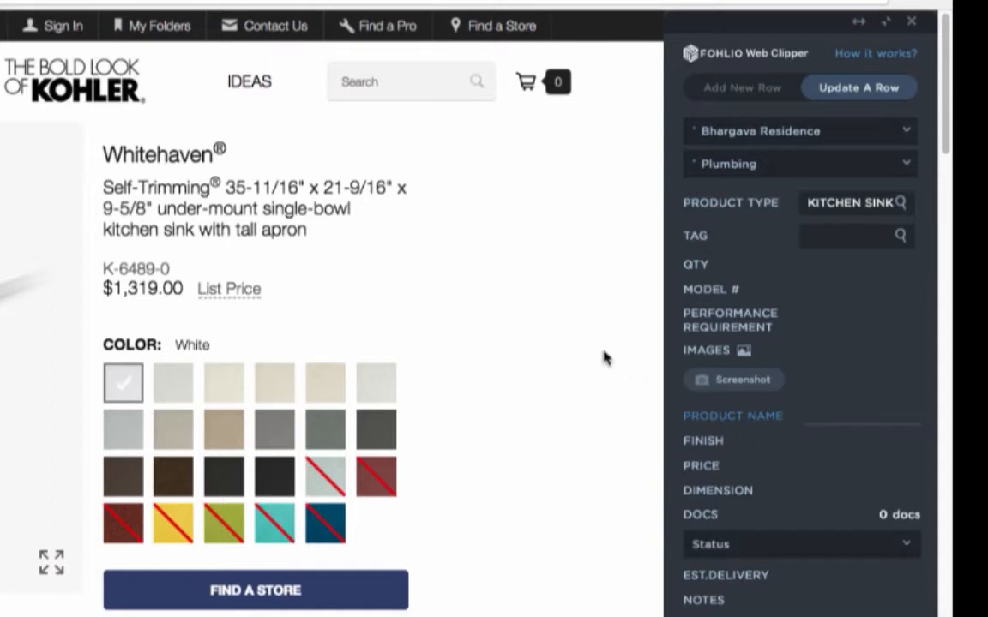
Clip name Whitehaven®, finish White, price $1,319.00 and sink photos into the form.
{"action": "left_click", "coordinate": [159, 154]}
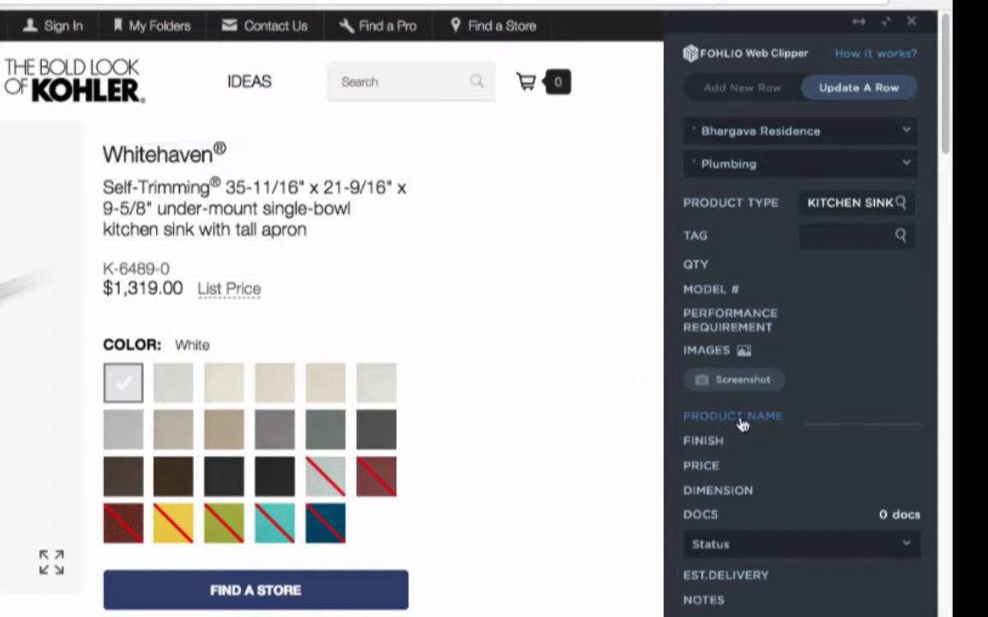
{"action": "left_click", "coordinate": [733, 415]}
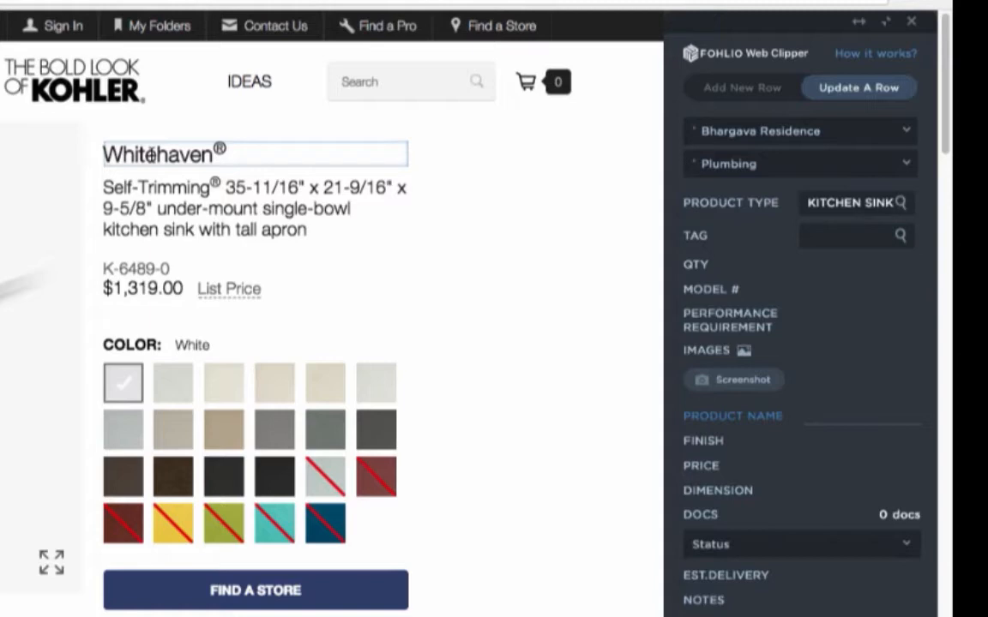
{"action": "left_click", "coordinate": [159, 155]}
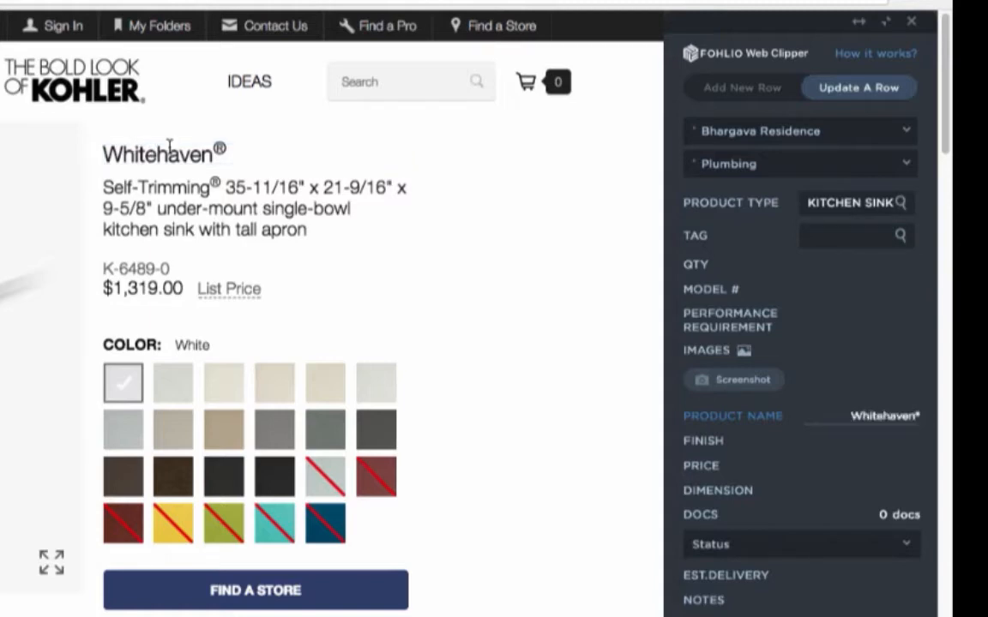
{"action": "mouse_move", "coordinate": [467, 277]}
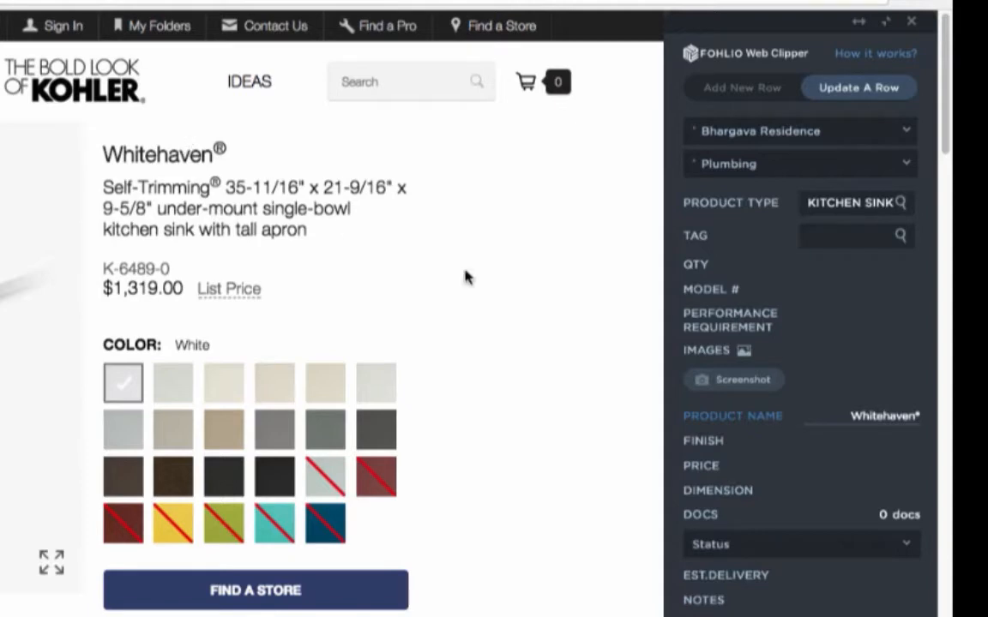
{"action": "mouse_move", "coordinate": [874, 407]}
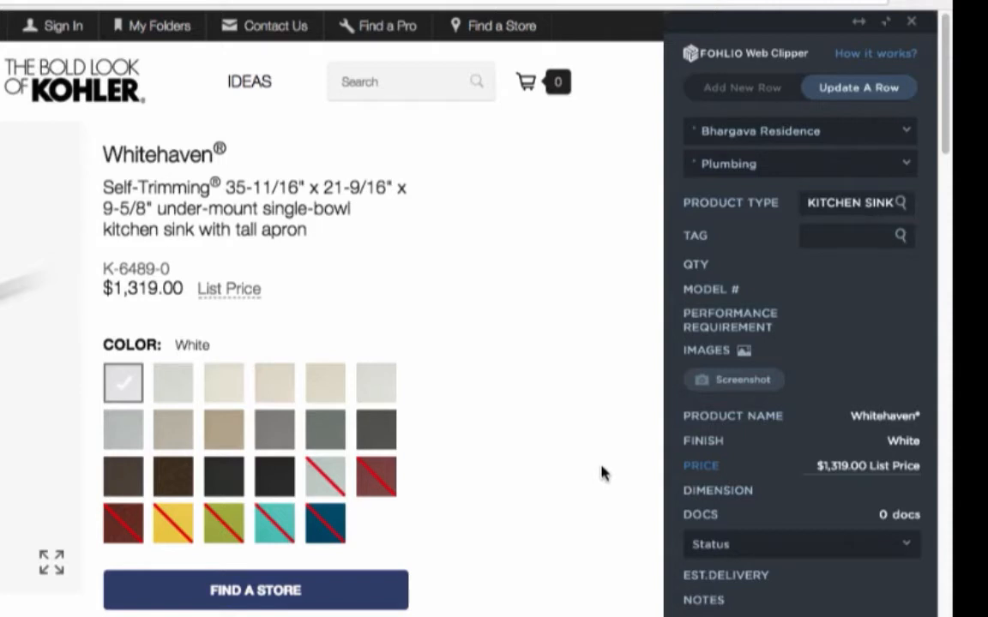
{"action": "double_click", "coordinate": [150, 269]}
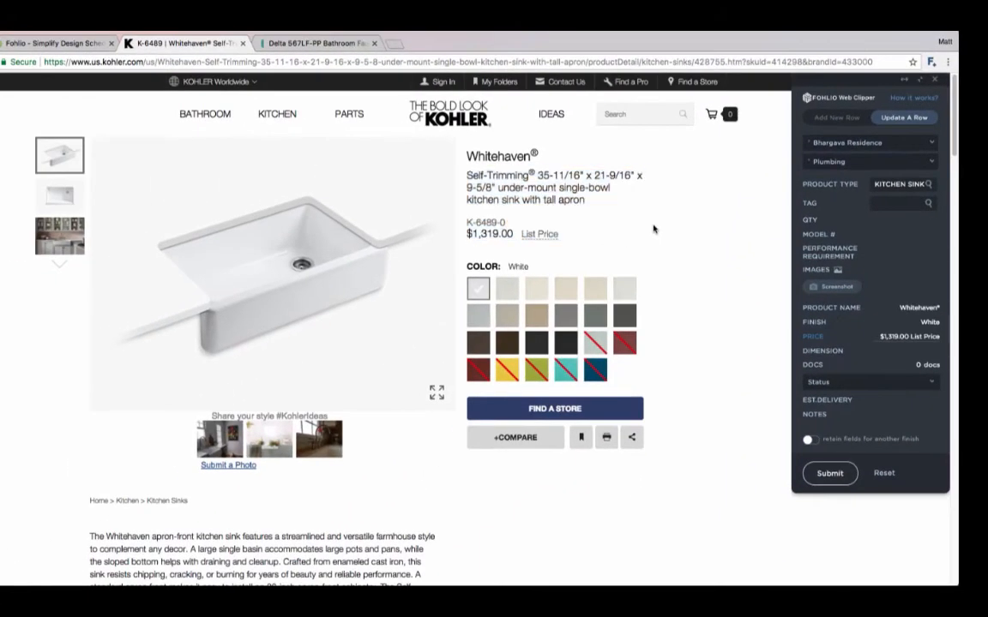
{"action": "mouse_move", "coordinate": [643, 251]}
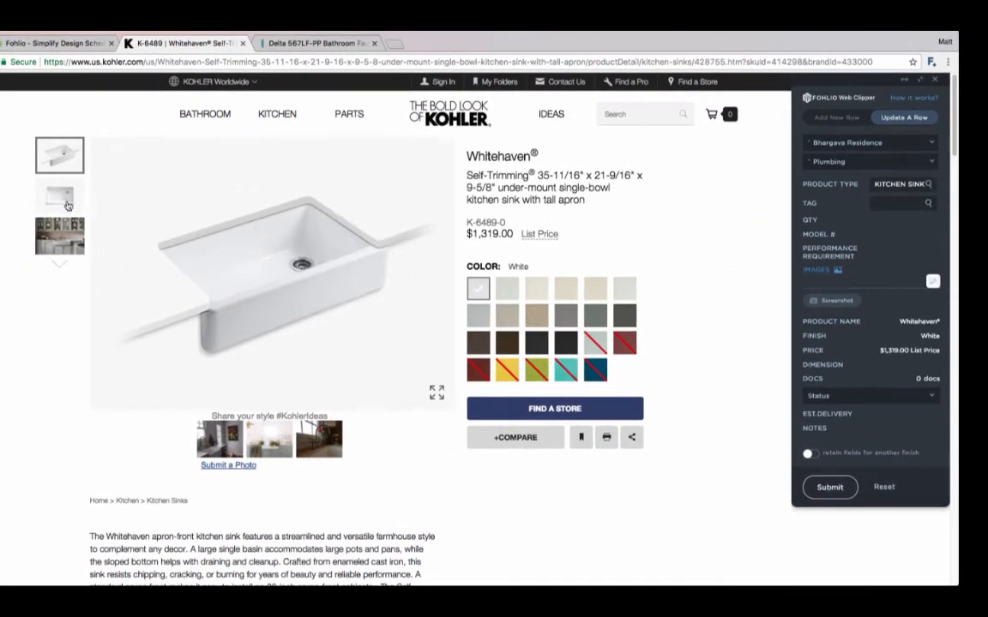
{"action": "left_click", "coordinate": [60, 195]}
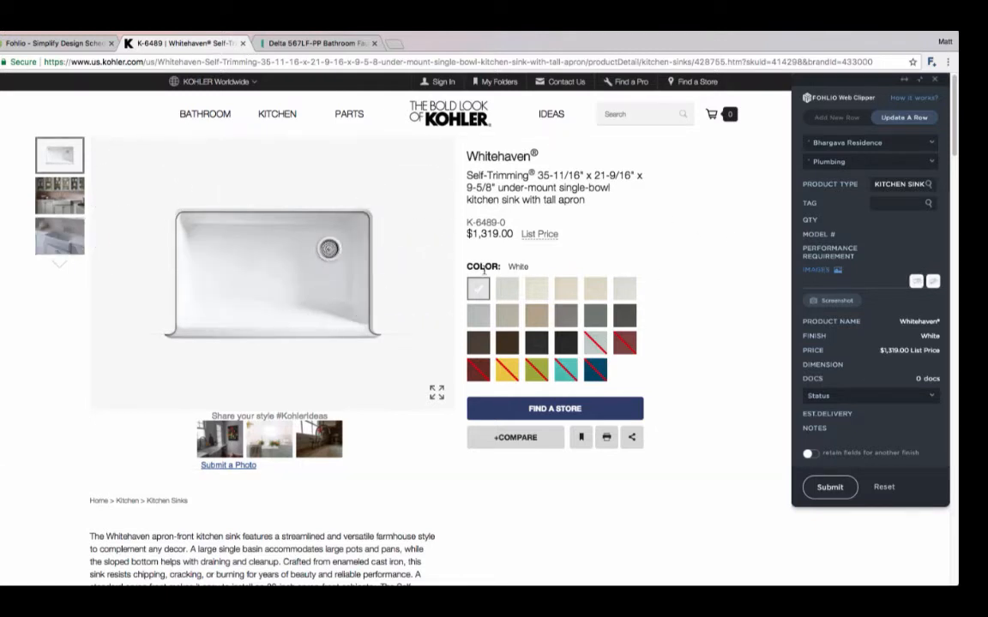
{"action": "mouse_move", "coordinate": [272, 311]}
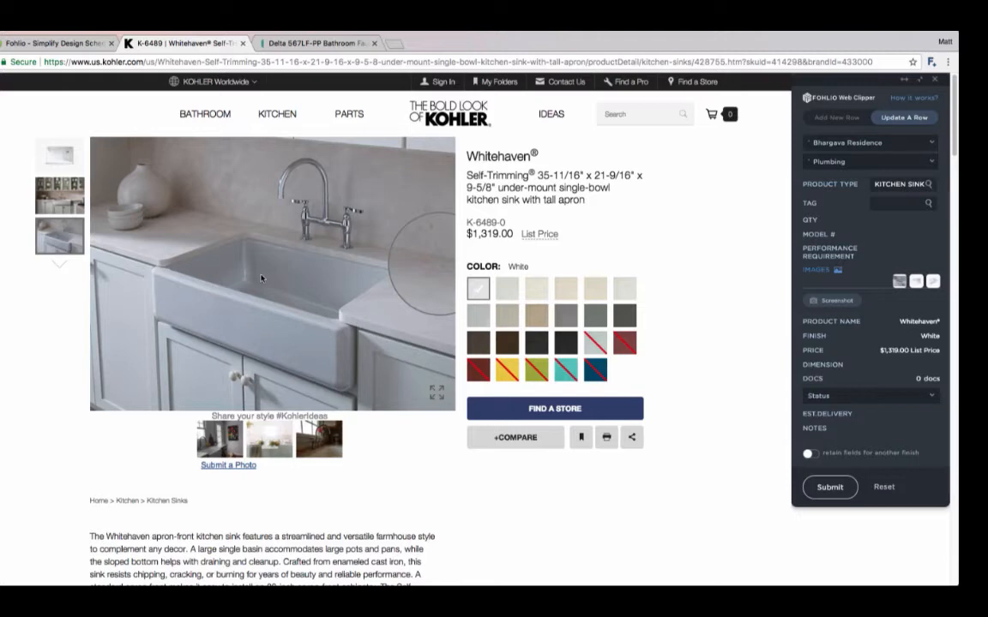
{"action": "mouse_move", "coordinate": [689, 240]}
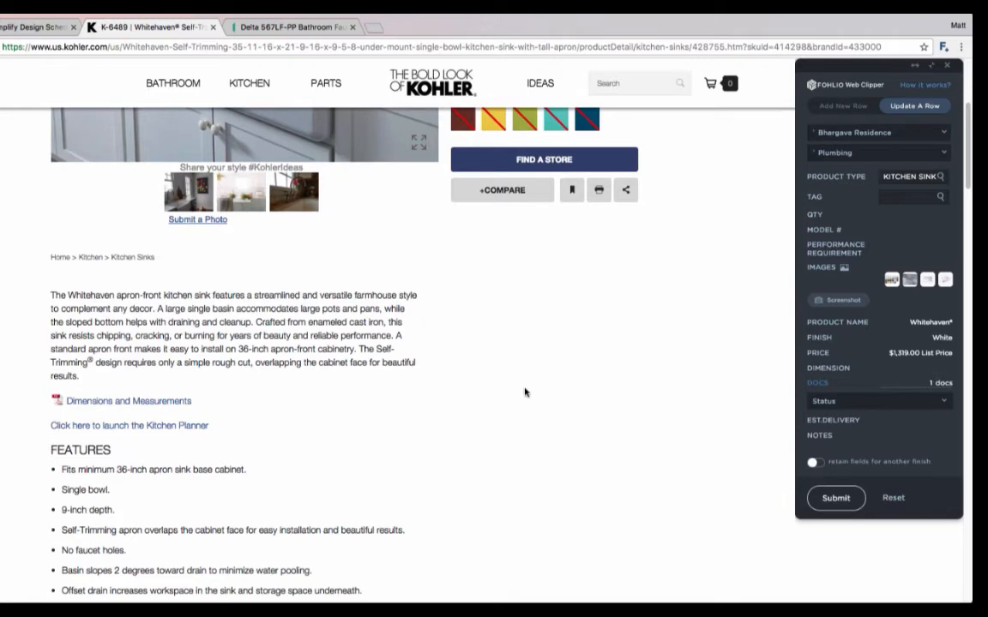
Clip the rough-in spec sheet, OBJ 3D CAD file and other document links into Docs.
{"action": "scroll", "scroll_direction": "down", "scroll_amount": 3}
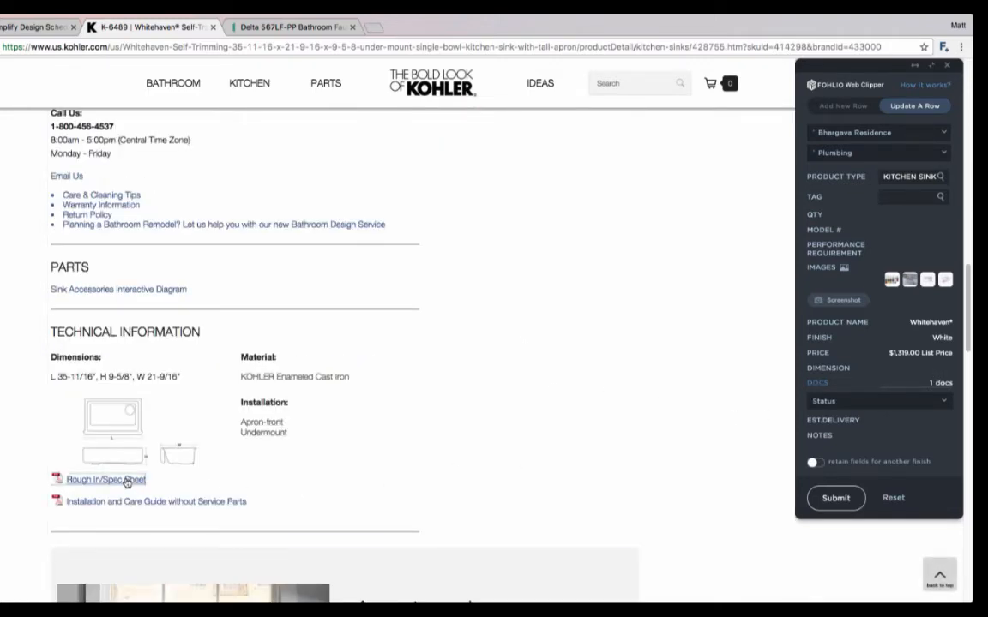
{"action": "left_click", "coordinate": [104, 479]}
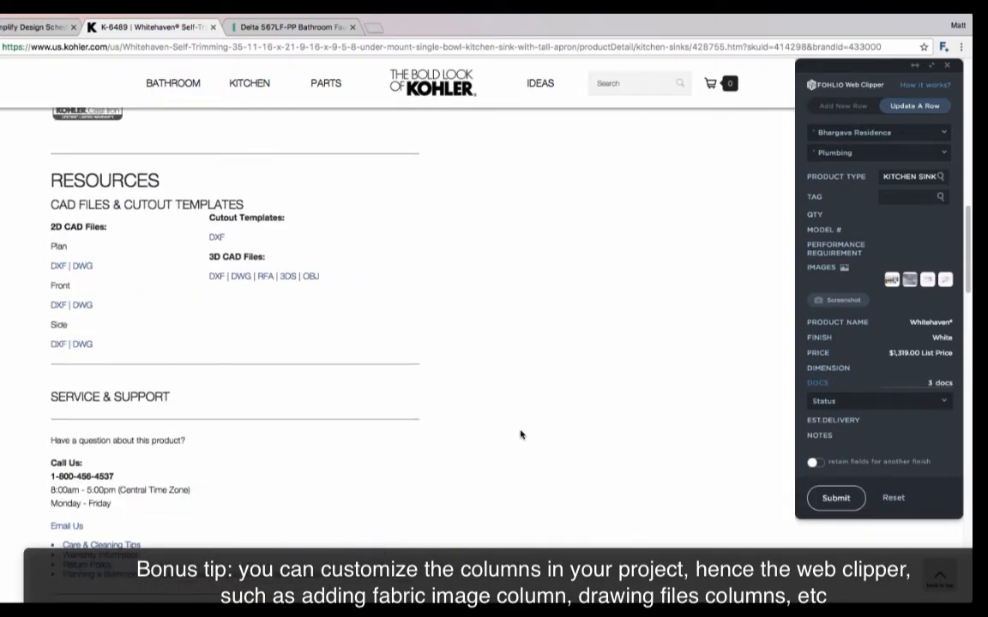
{"action": "mouse_move", "coordinate": [663, 388]}
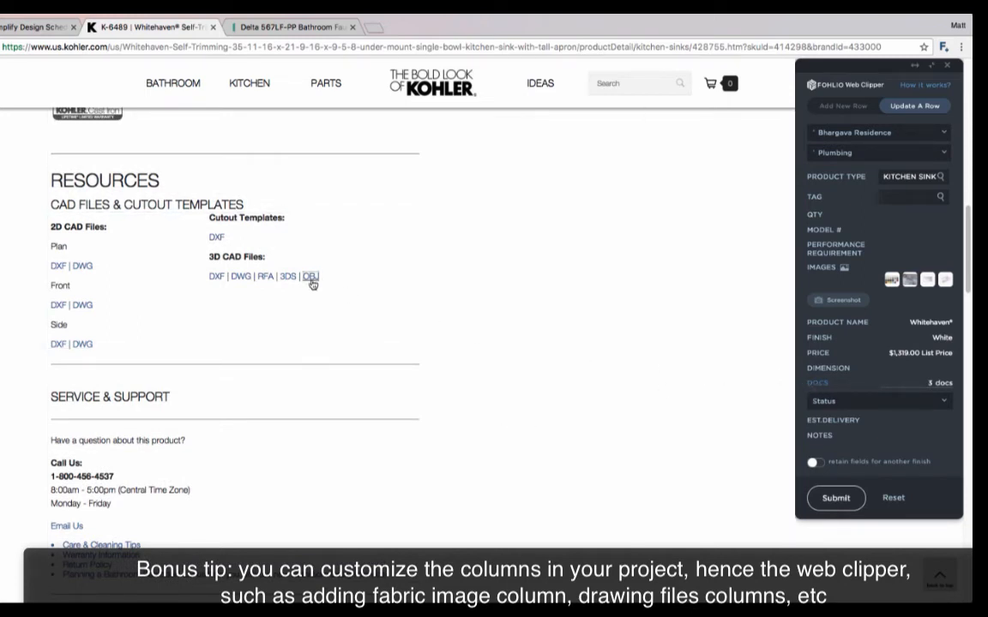
{"action": "left_click", "coordinate": [309, 276]}
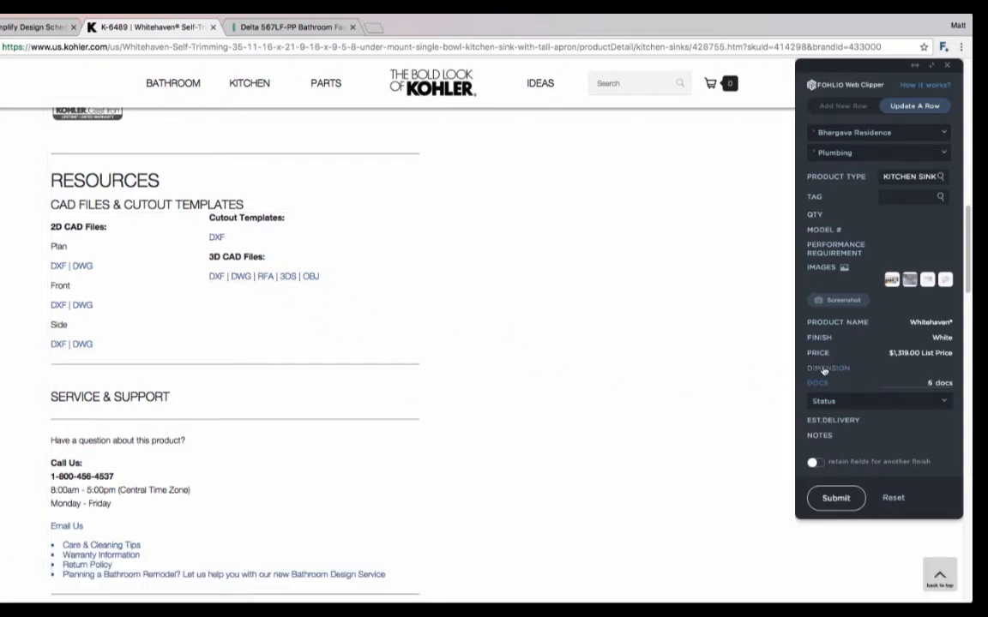
{"action": "left_click", "coordinate": [216, 238]}
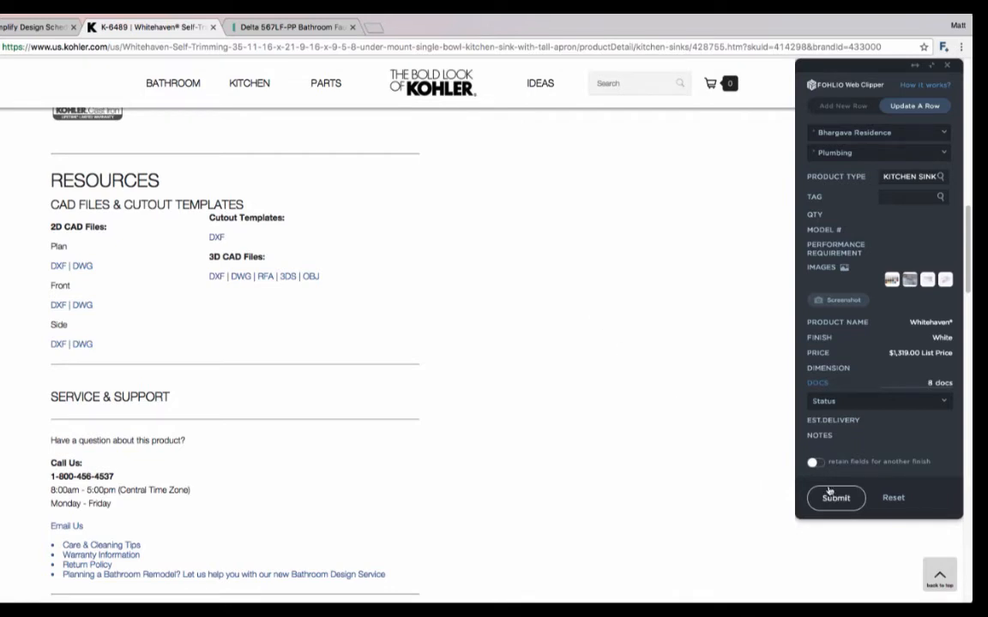
Submit the Whitehaven sink clip and review its attached documents in Master Kitchen.
{"action": "left_click", "coordinate": [835, 498]}
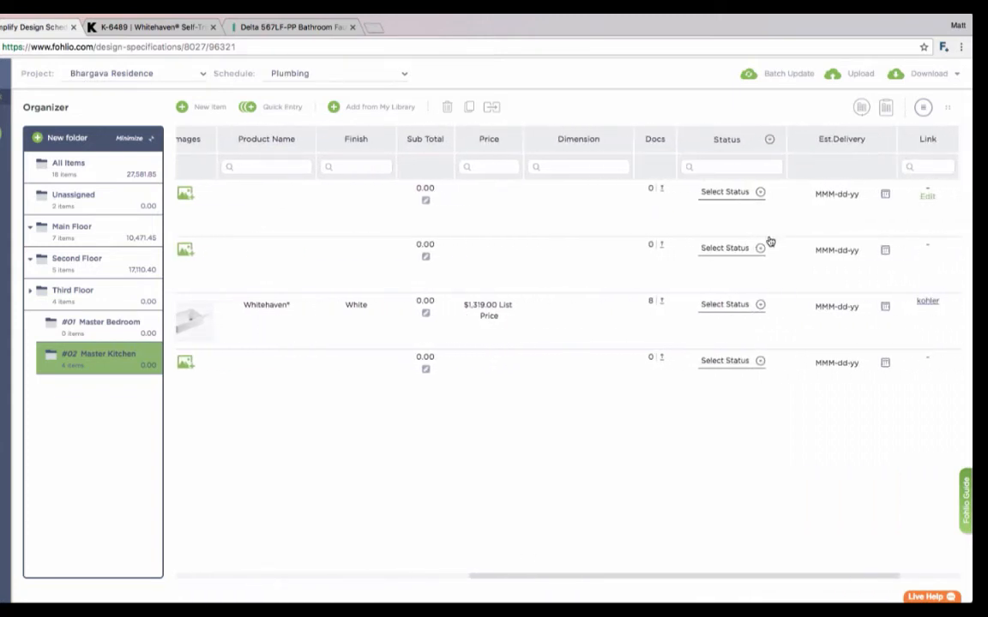
{"action": "left_click", "coordinate": [649, 301]}
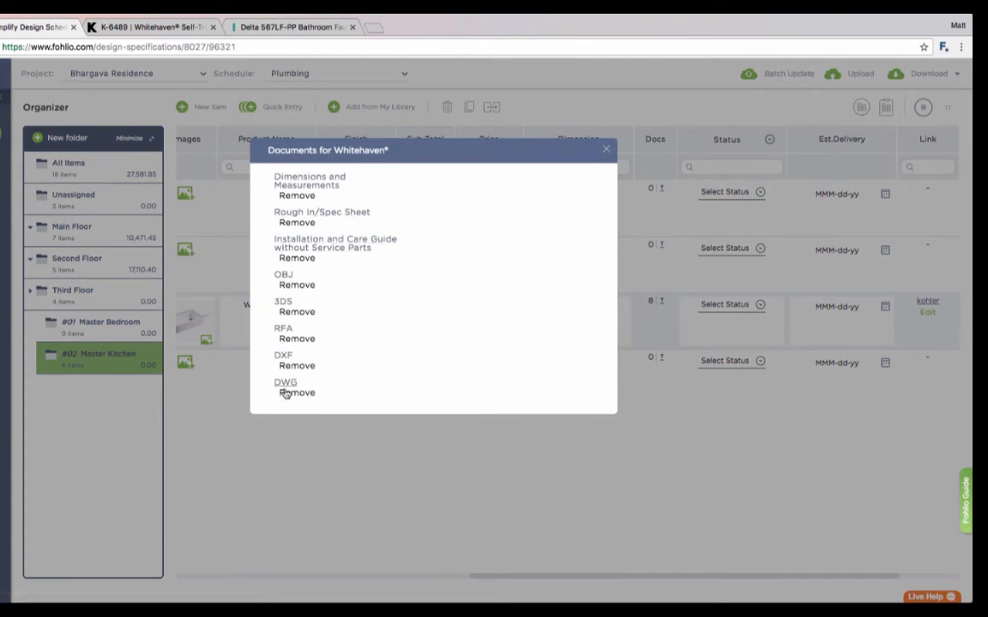
{"action": "left_click", "coordinate": [606, 148]}
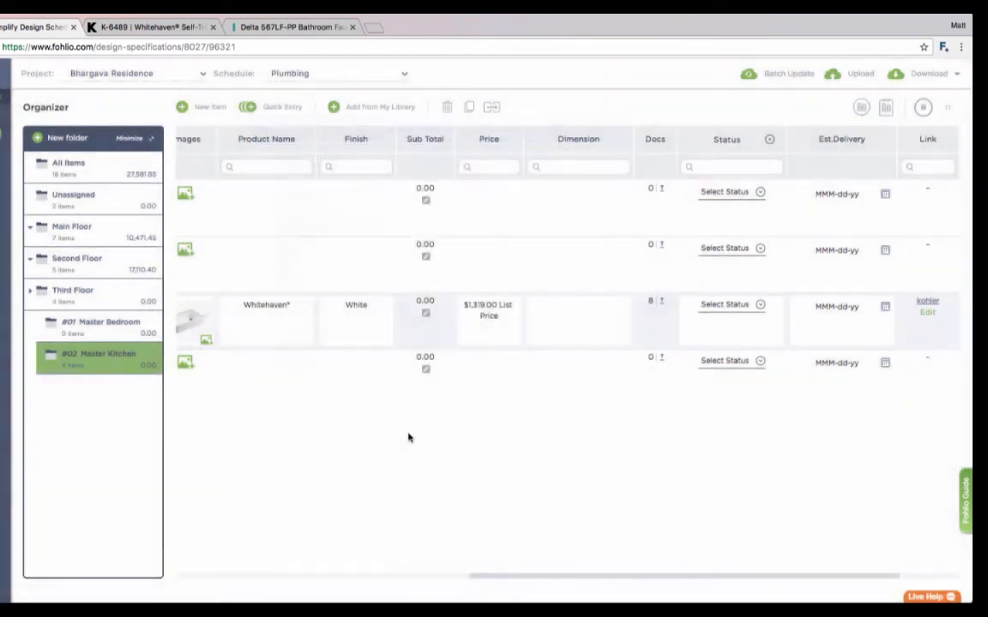
Scroll the sink row and open the Whitehaven sink's source product page.
{"action": "scroll", "scroll_direction": "right", "scroll_amount": 3}
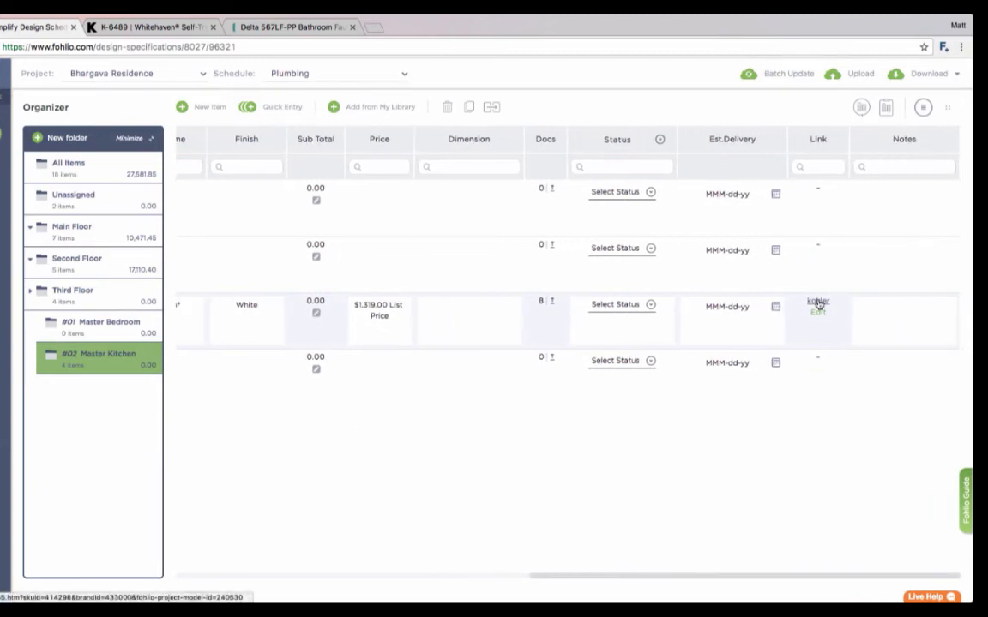
{"action": "left_click", "coordinate": [817, 306]}
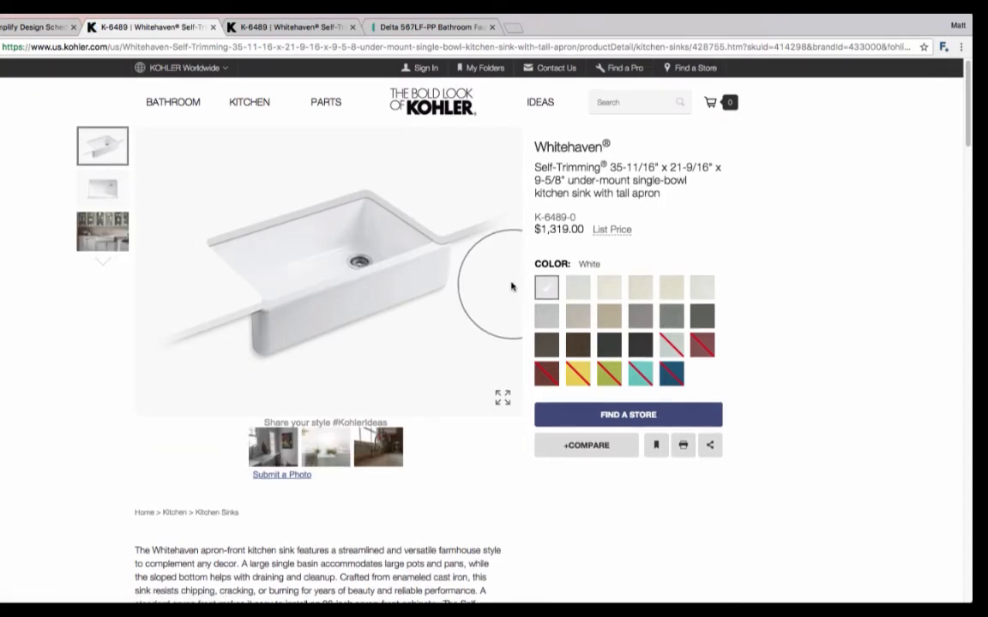
{"action": "left_click", "coordinate": [38, 26]}
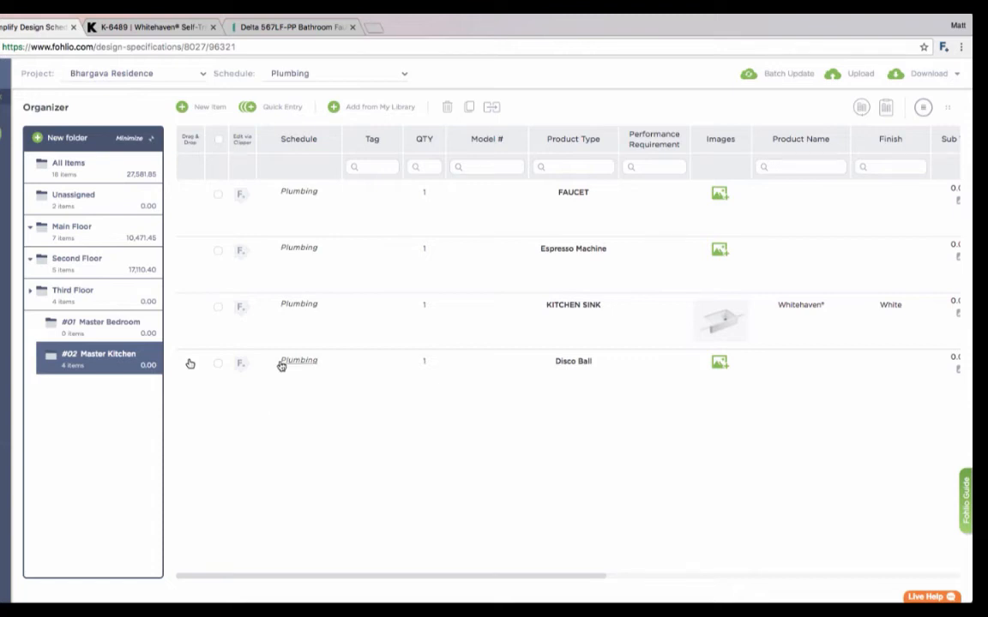
{"action": "mouse_move", "coordinate": [231, 442]}
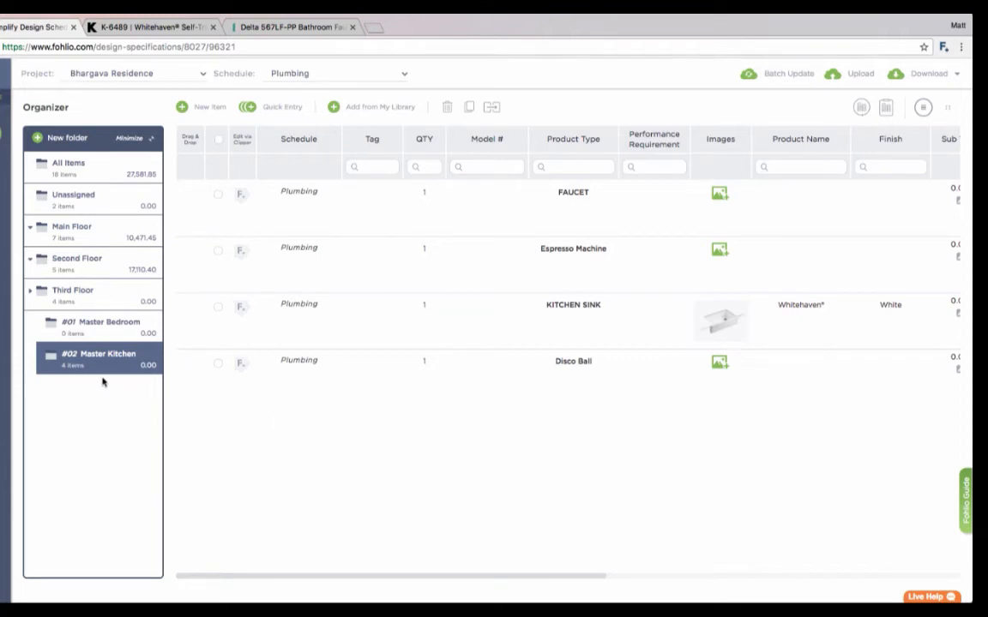
Clip the Delta 567LF-PP chrome faucet into Plumbing under Third Floor, Master Kitchen.
{"action": "left_click", "coordinate": [291, 27]}
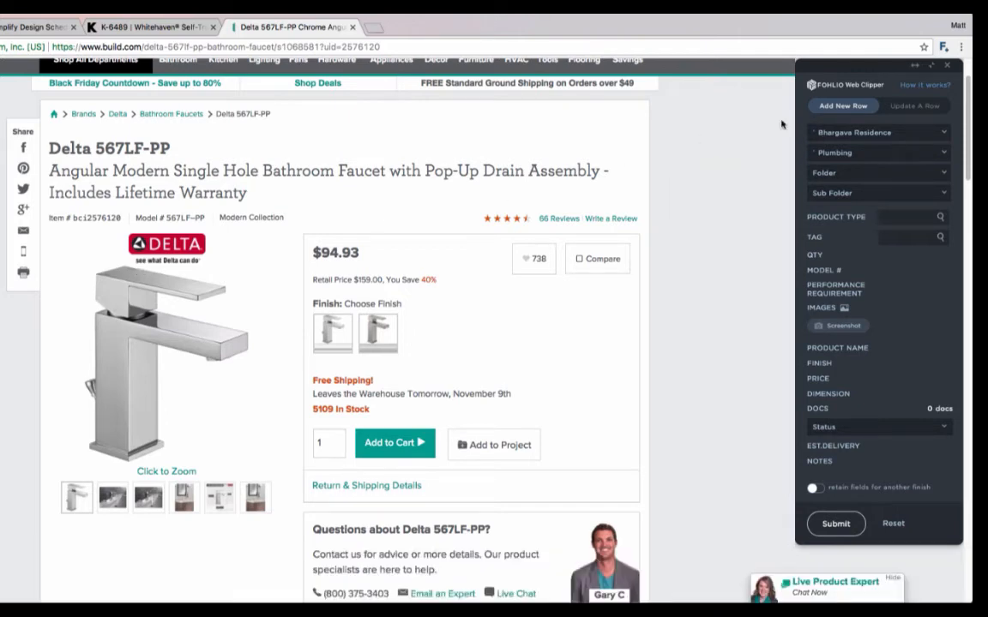
{"action": "left_click", "coordinate": [875, 132]}
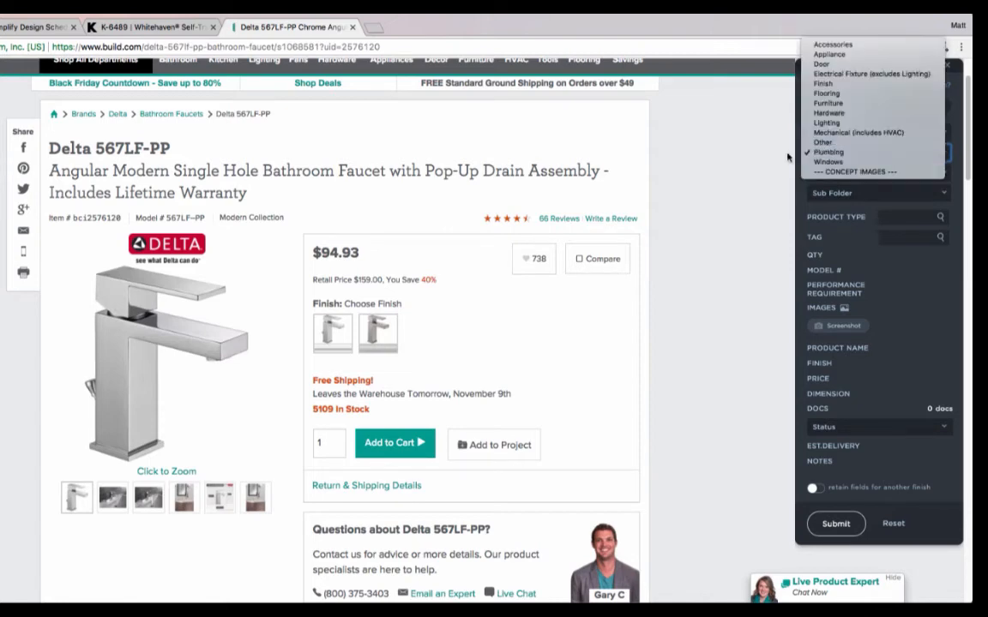
{"action": "left_click", "coordinate": [828, 152]}
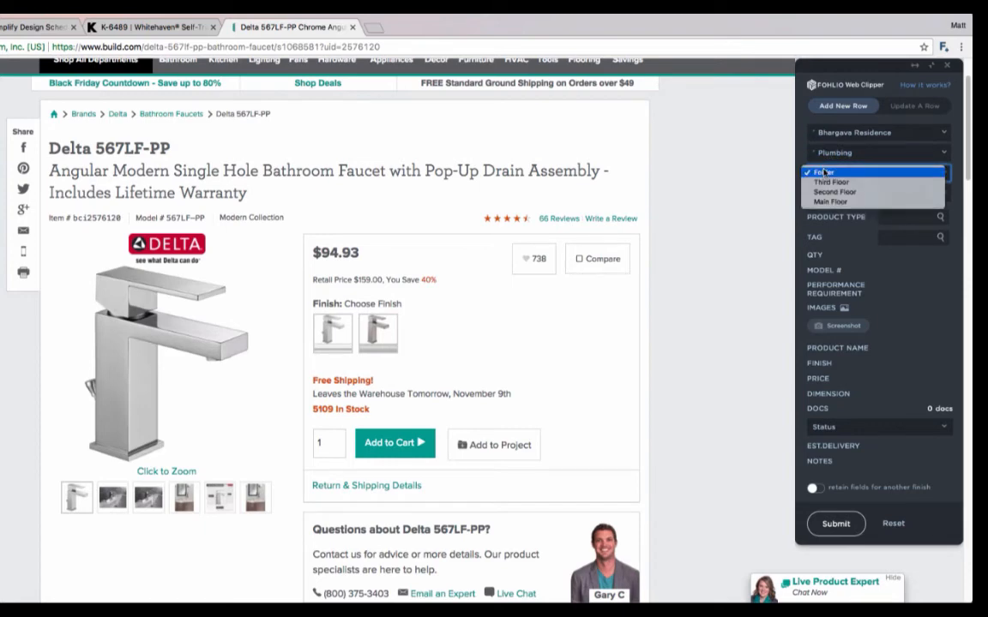
{"action": "left_click", "coordinate": [874, 173]}
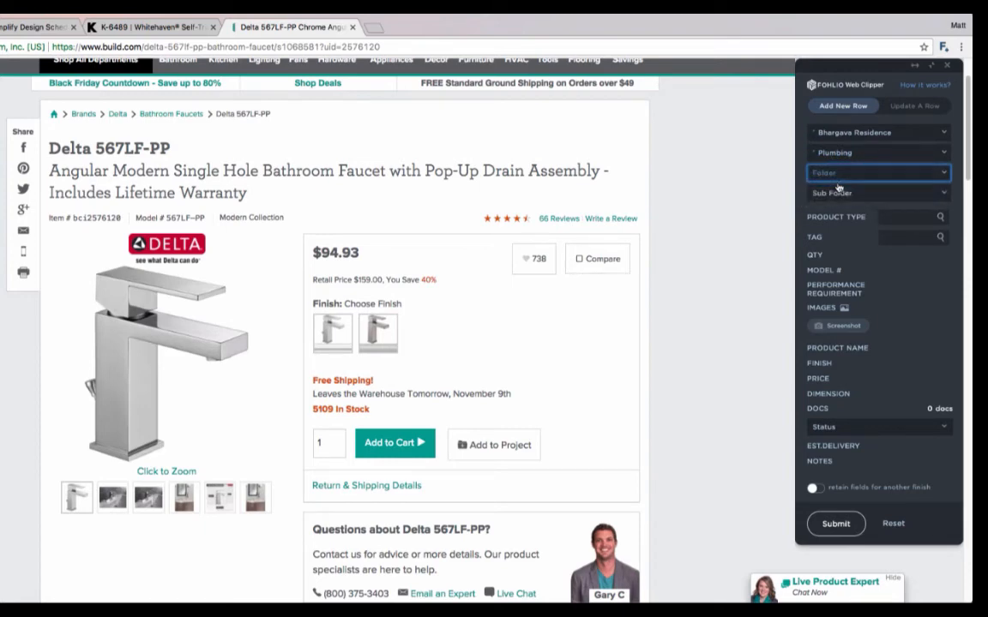
{"action": "left_click", "coordinate": [874, 172]}
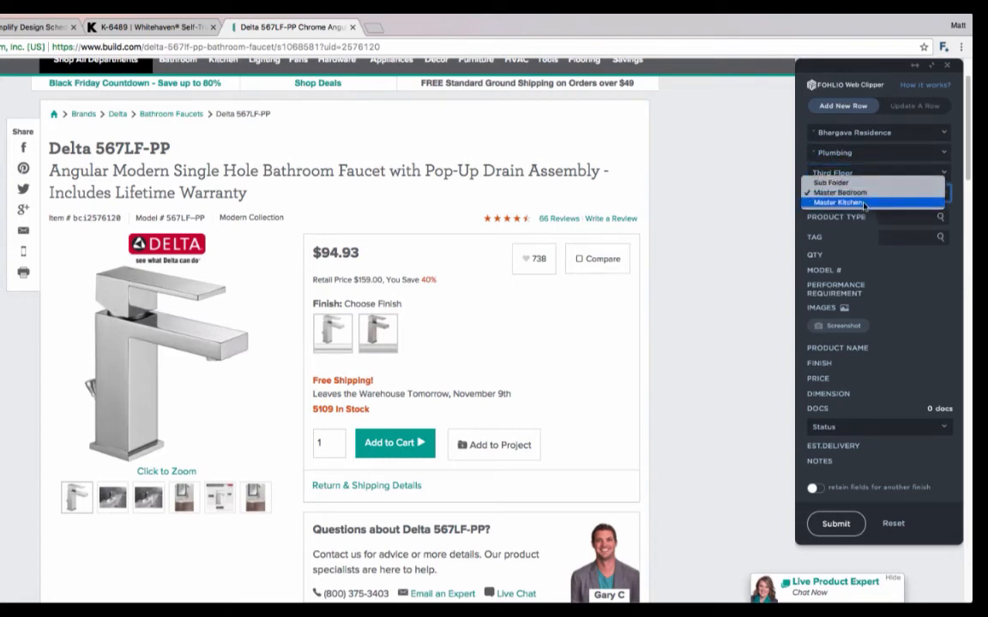
{"action": "left_click", "coordinate": [838, 202]}
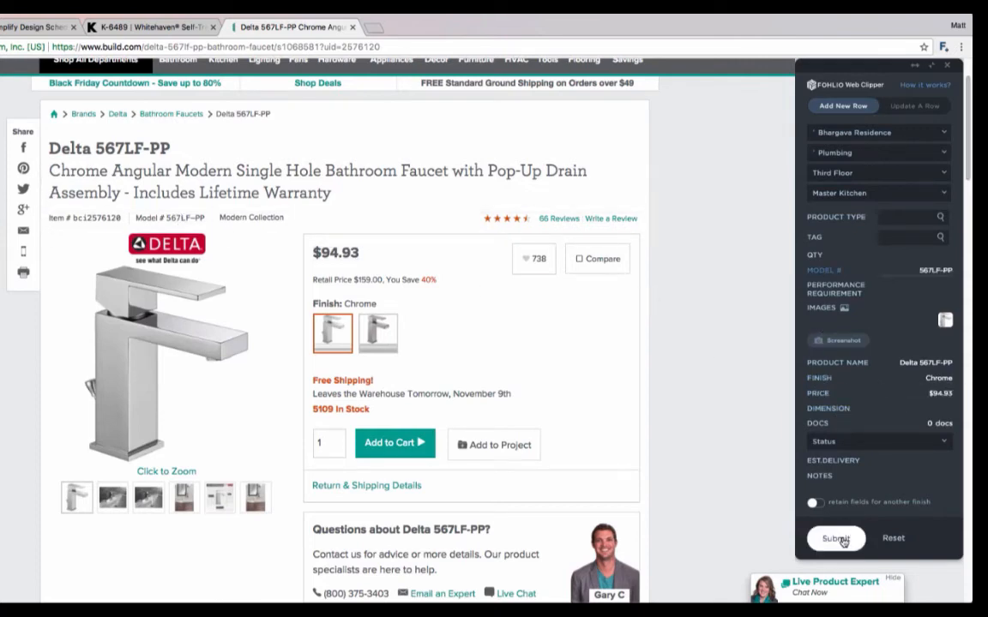
{"action": "left_click", "coordinate": [836, 538]}
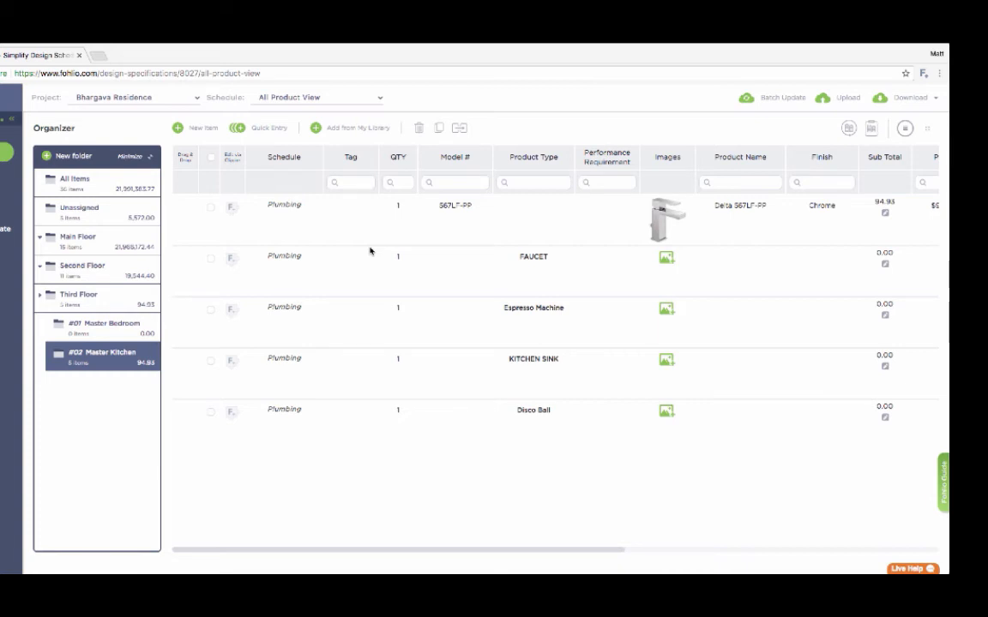
{"action": "mouse_move", "coordinate": [232, 215]}
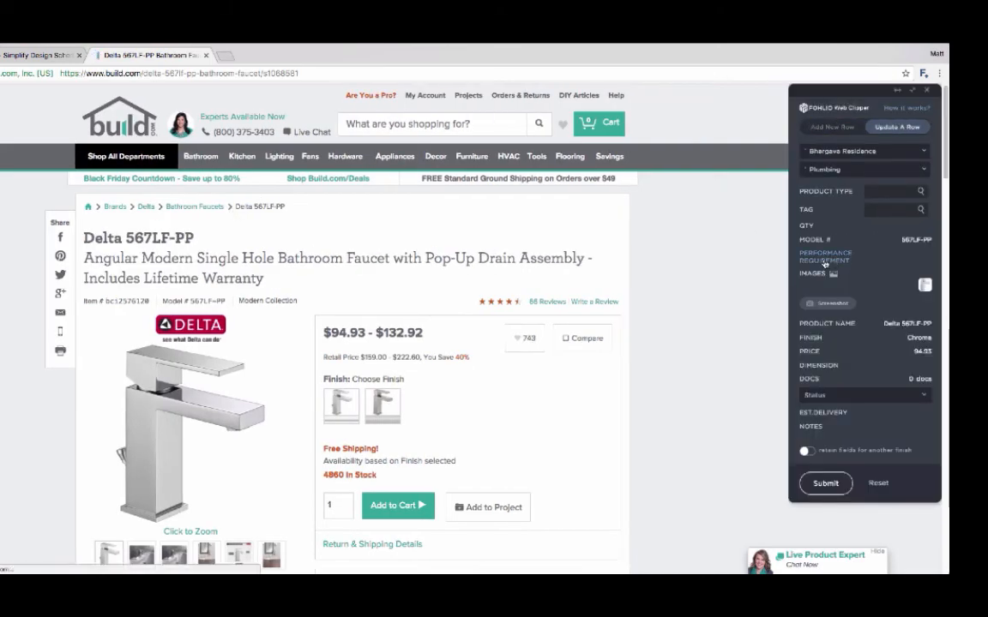
Add the faucet's PDF installation and specification documents to its existing row.
{"action": "scroll", "scroll_direction": "down", "scroll_amount": 3}
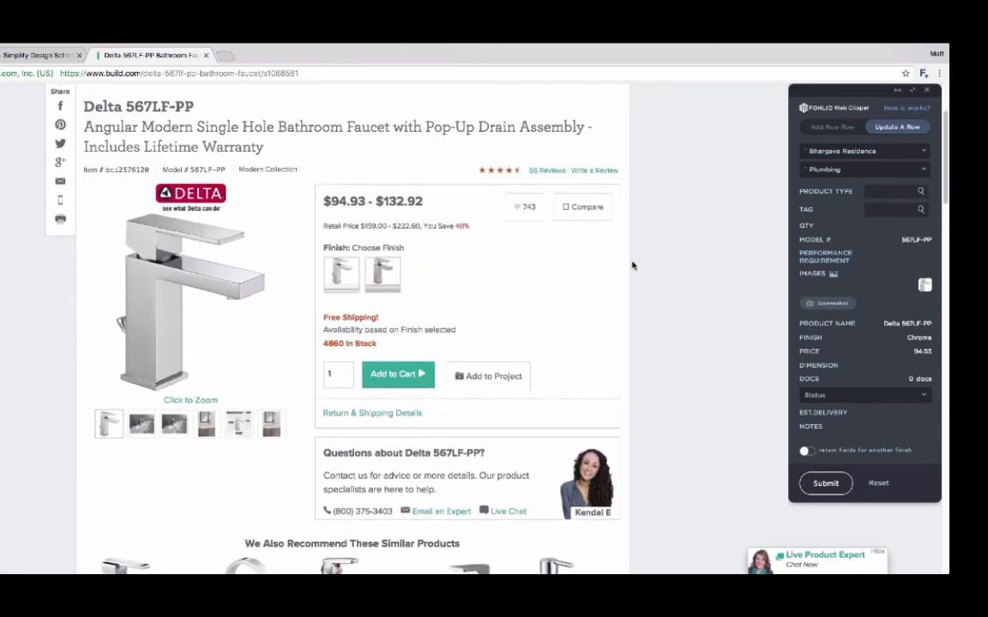
{"action": "scroll", "scroll_direction": "down", "scroll_amount": 3}
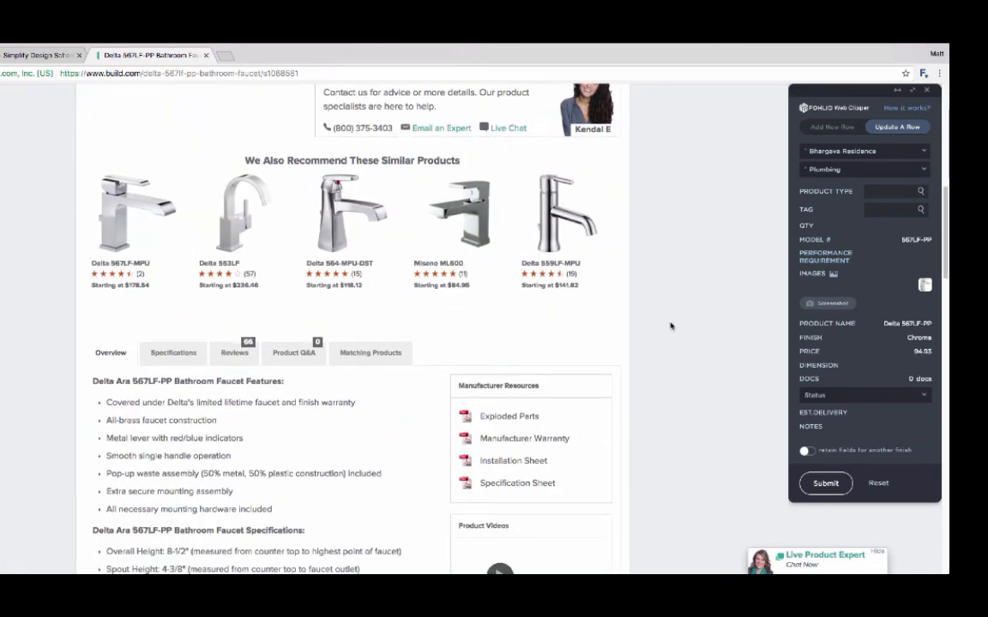
{"action": "left_click", "coordinate": [509, 416]}
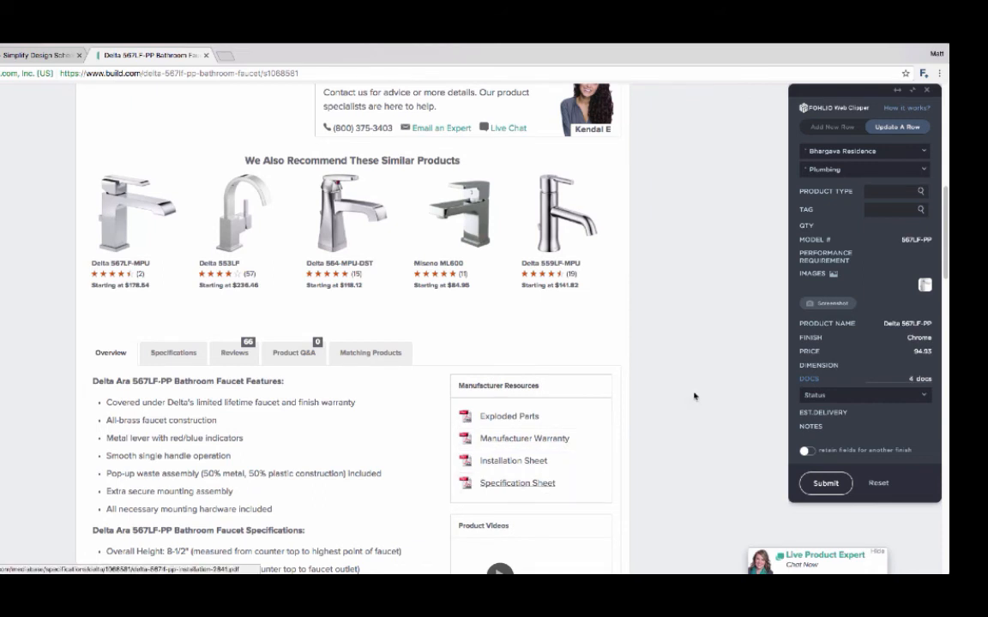
{"action": "left_click", "coordinate": [825, 483]}
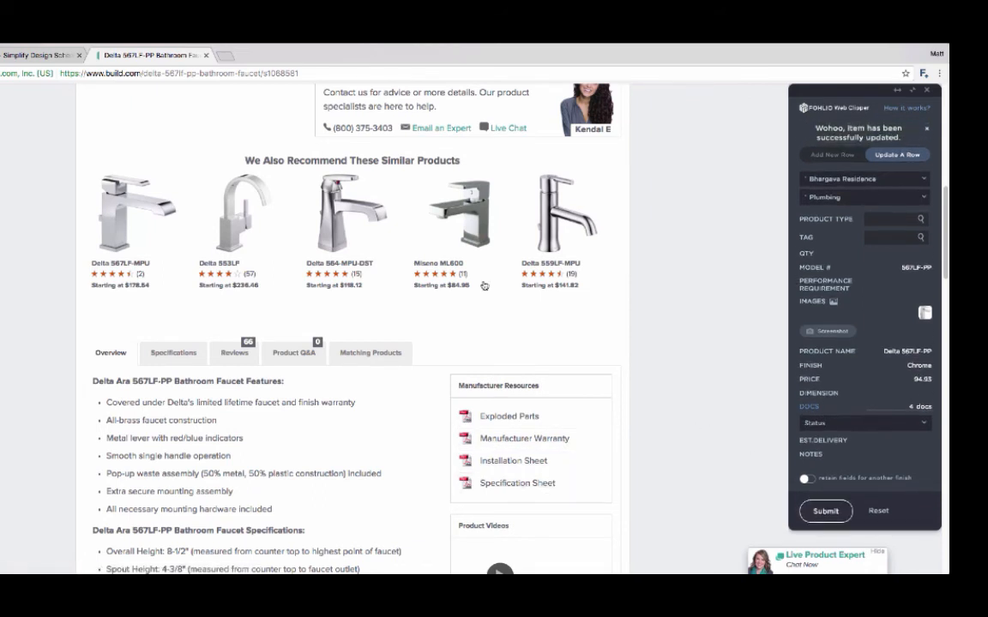
Check the Delta faucet row's Docs column in the Fohlio Plumbing schedule.
{"action": "left_click", "coordinate": [41, 54]}
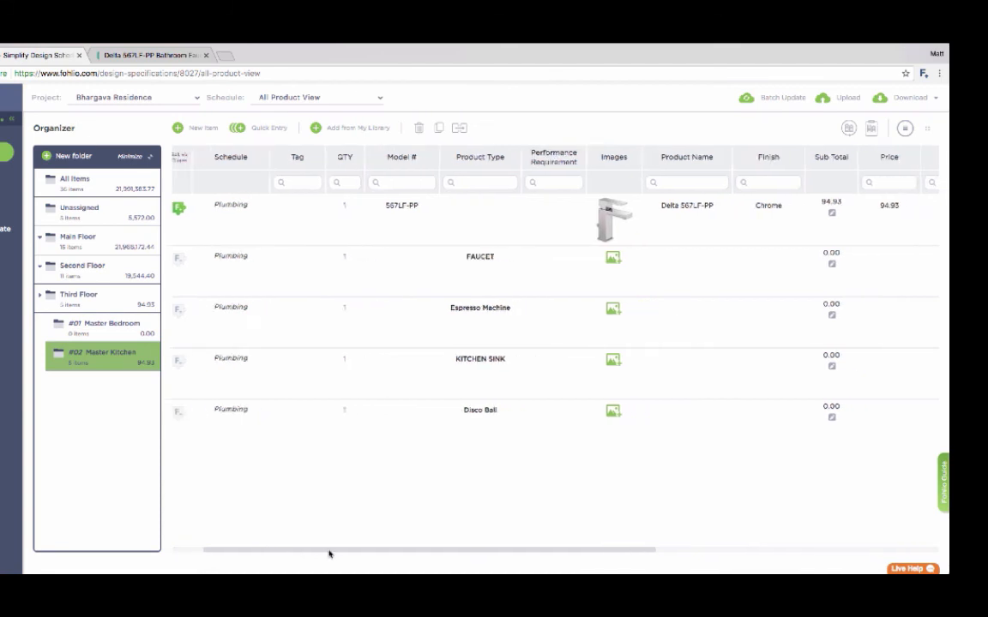
{"action": "scroll", "scroll_direction": "right", "scroll_amount": 3}
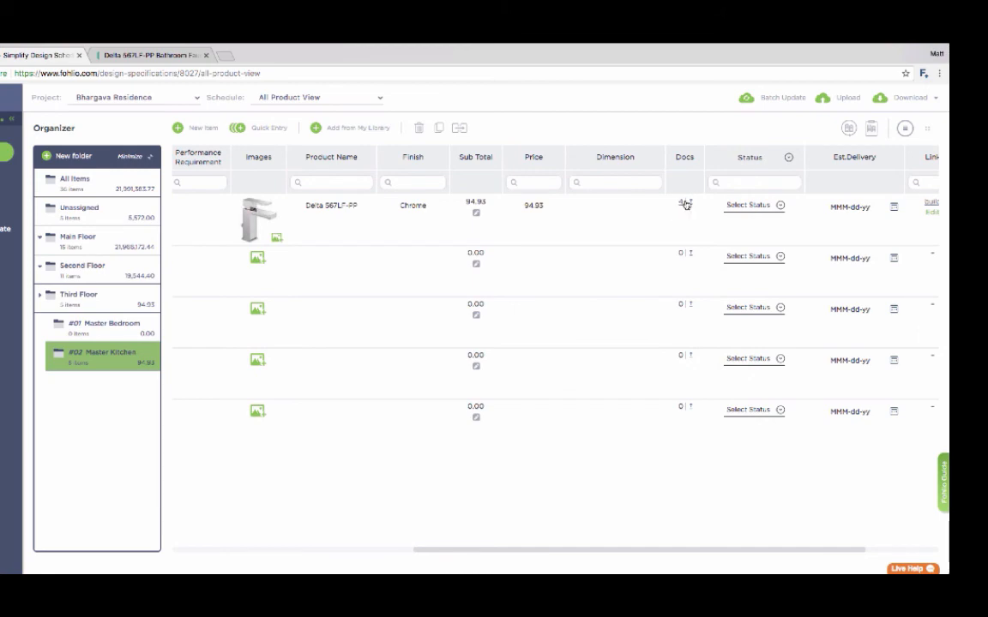
{"action": "left_click", "coordinate": [685, 205]}
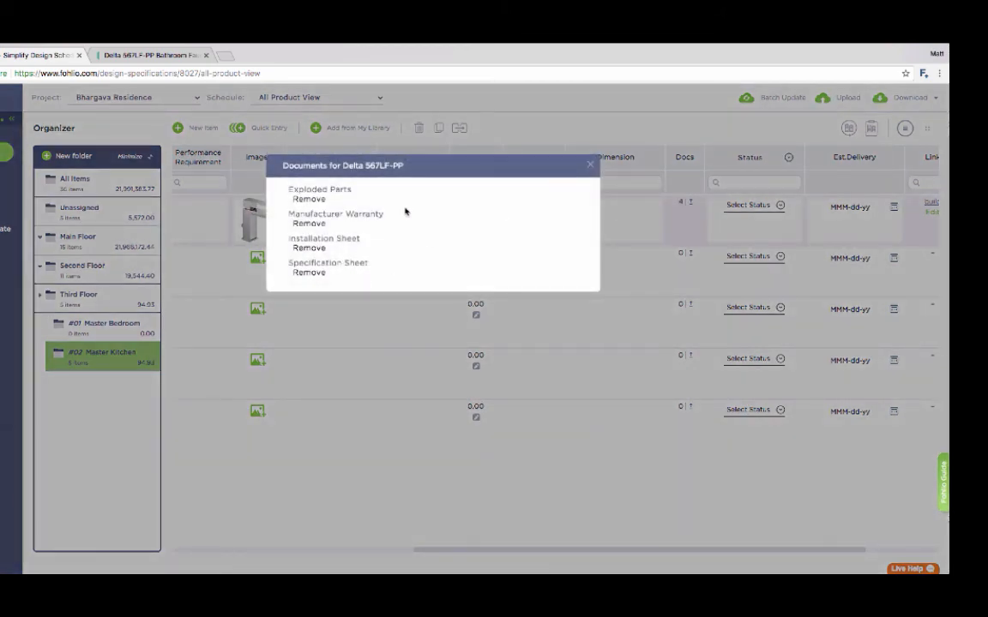
{"action": "left_click", "coordinate": [590, 163]}
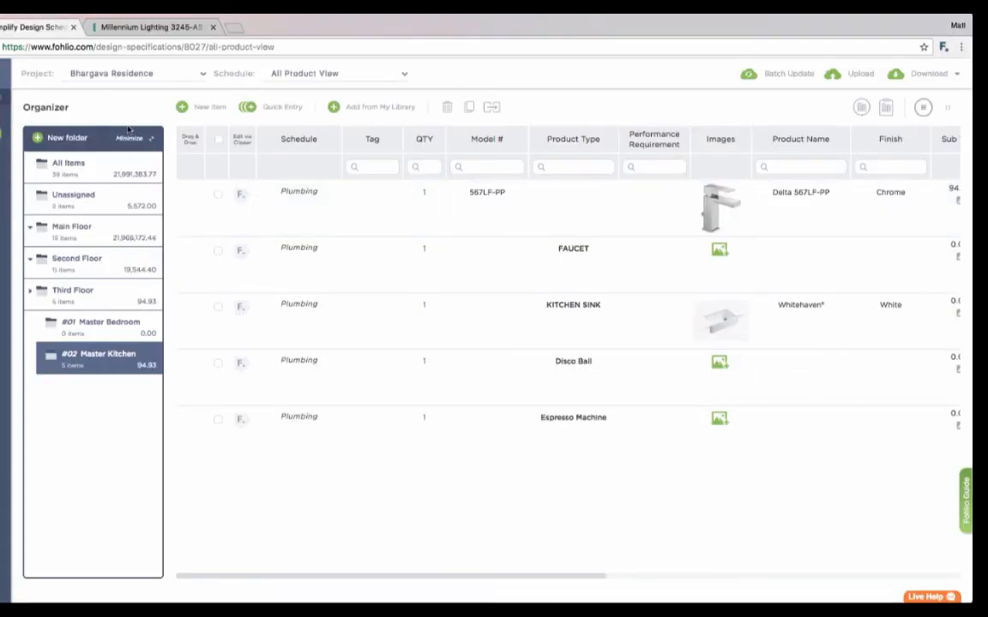
Clip the Millennium 3245-AS chandelier with its image into General Bookmarks under Lighting.
{"action": "left_click", "coordinate": [137, 73]}
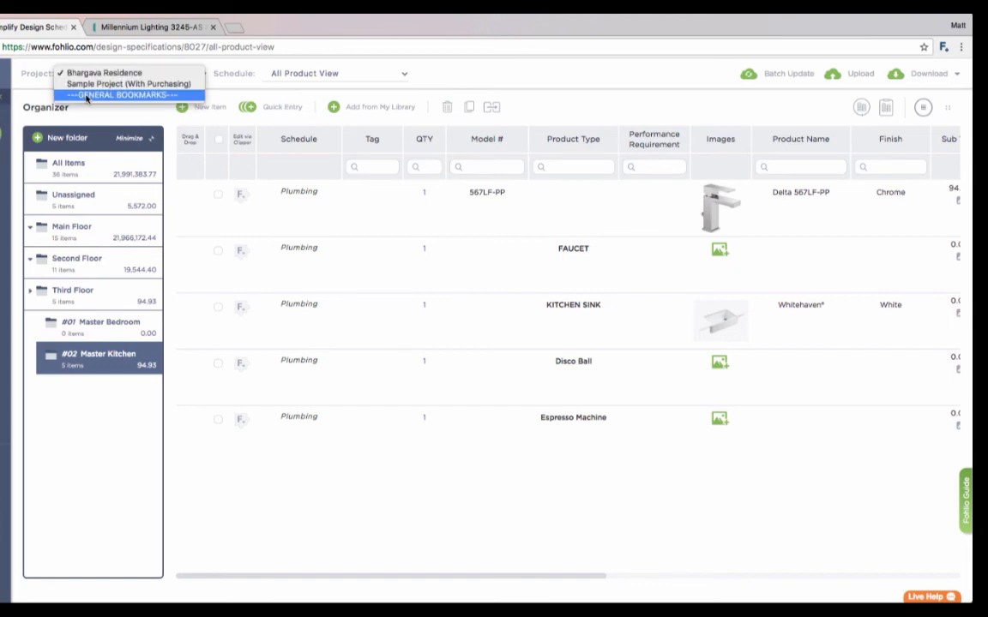
{"action": "left_click", "coordinate": [122, 95]}
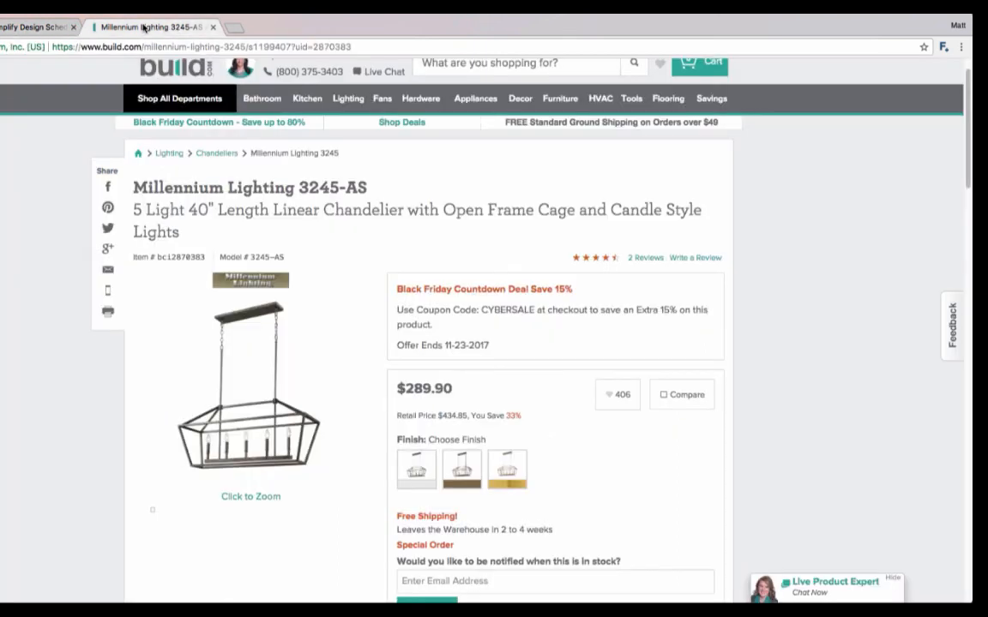
{"action": "mouse_move", "coordinate": [439, 404]}
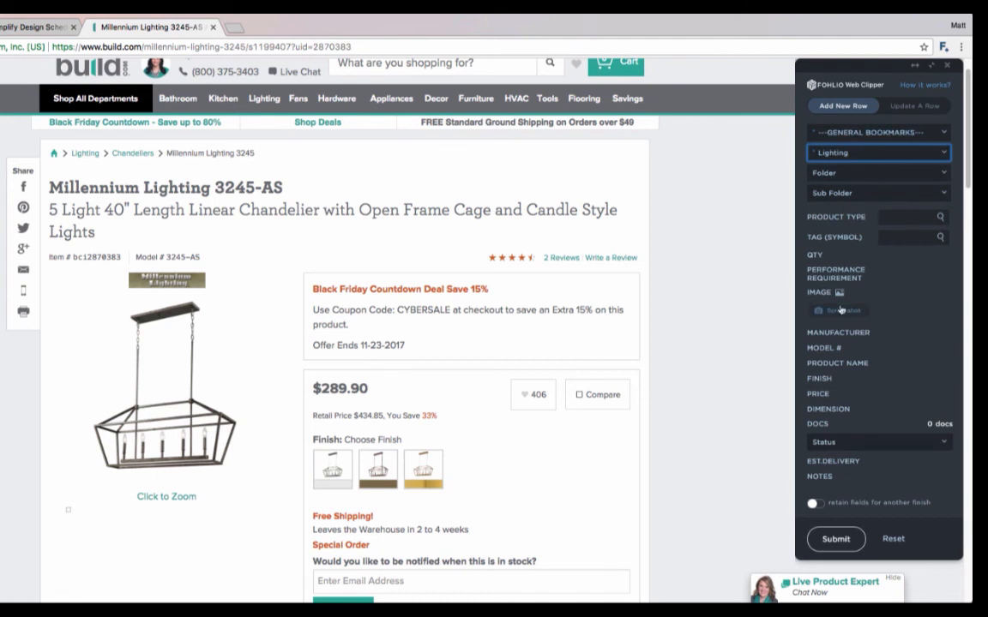
{"action": "left_click", "coordinate": [837, 311]}
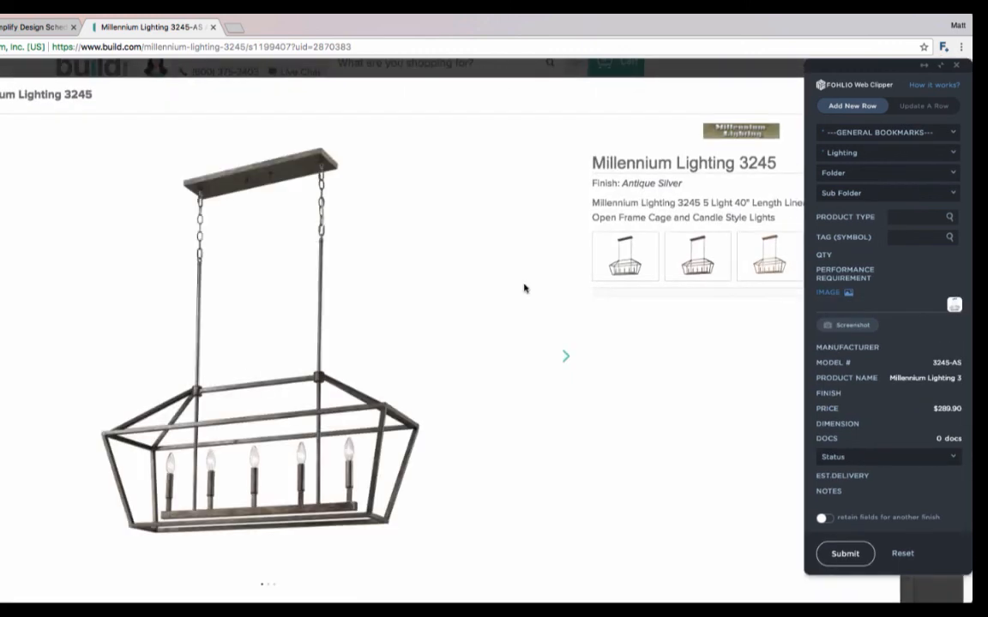
{"action": "left_click", "coordinate": [844, 553]}
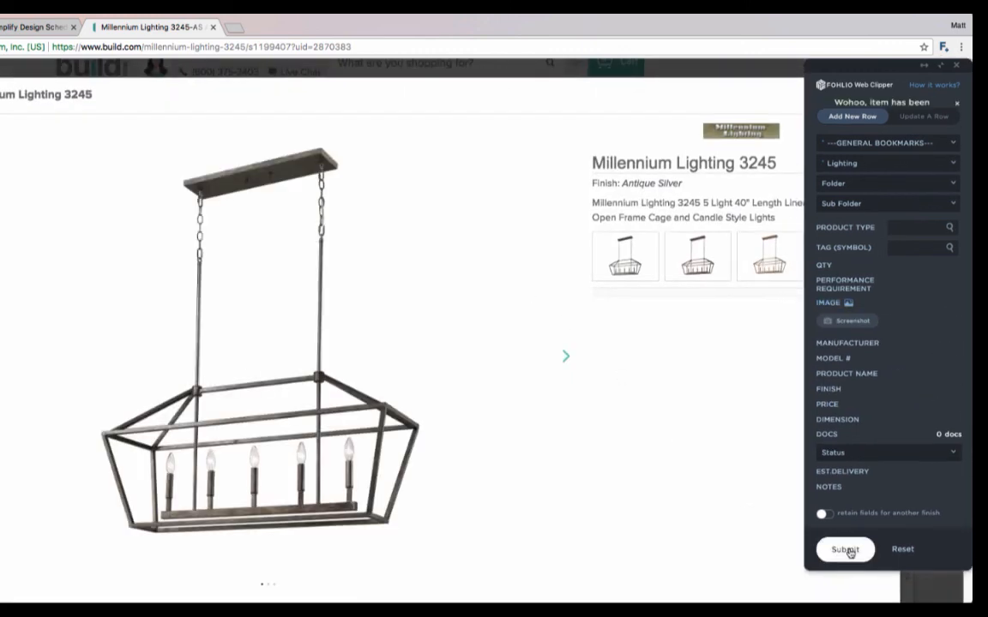
{"action": "left_click", "coordinate": [844, 550]}
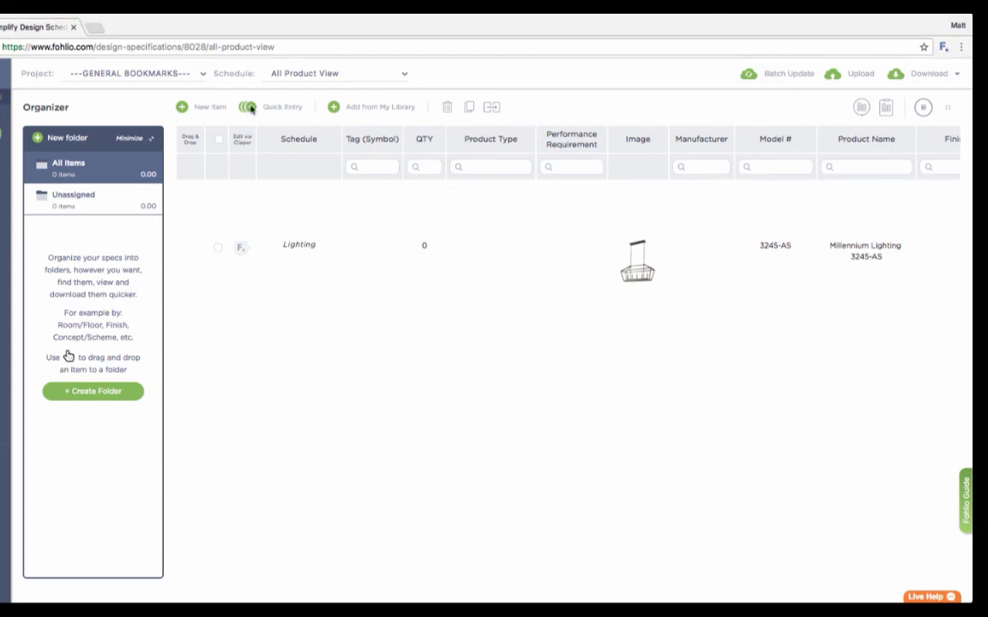
{"action": "mouse_move", "coordinate": [395, 235]}
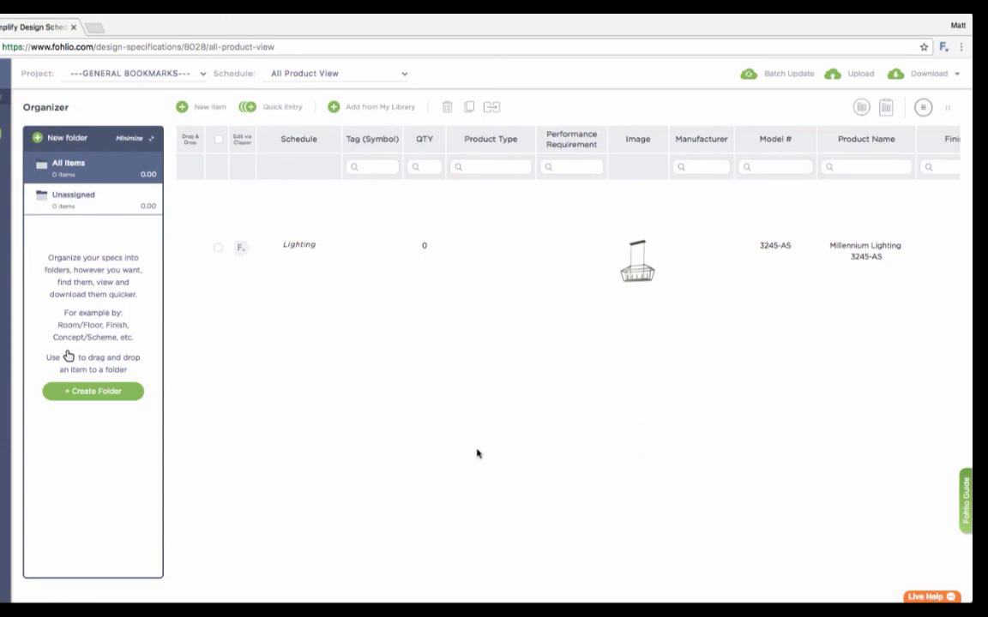
{"action": "mouse_move", "coordinate": [468, 452]}
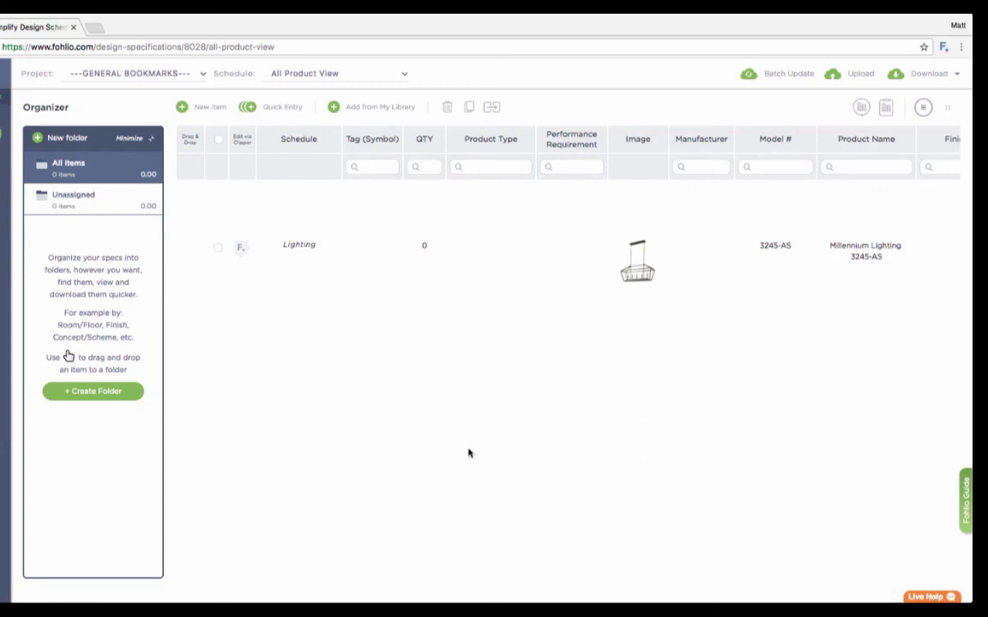